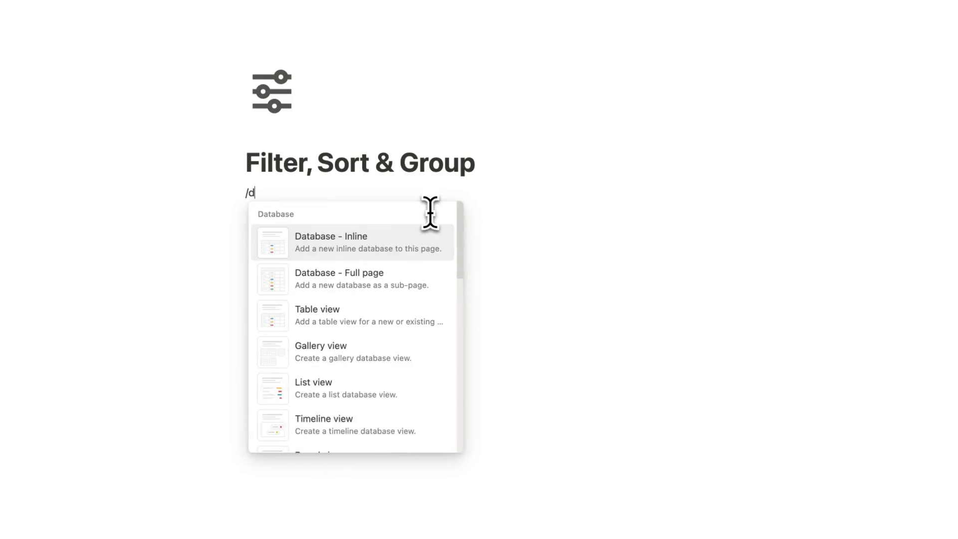
# Insert an empty inline table database with Name and Tags columns under the page title.
pyautogui.write('at')
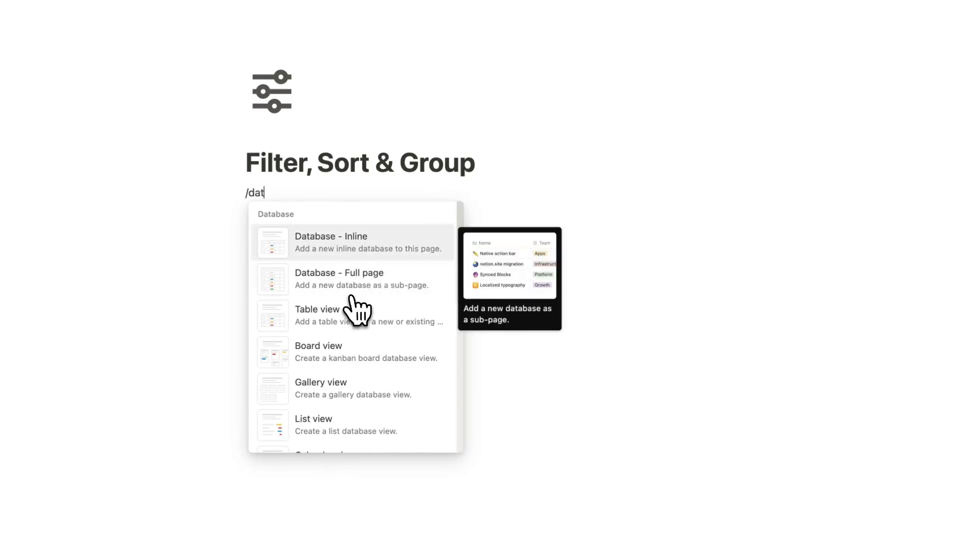
pyautogui.write('a')
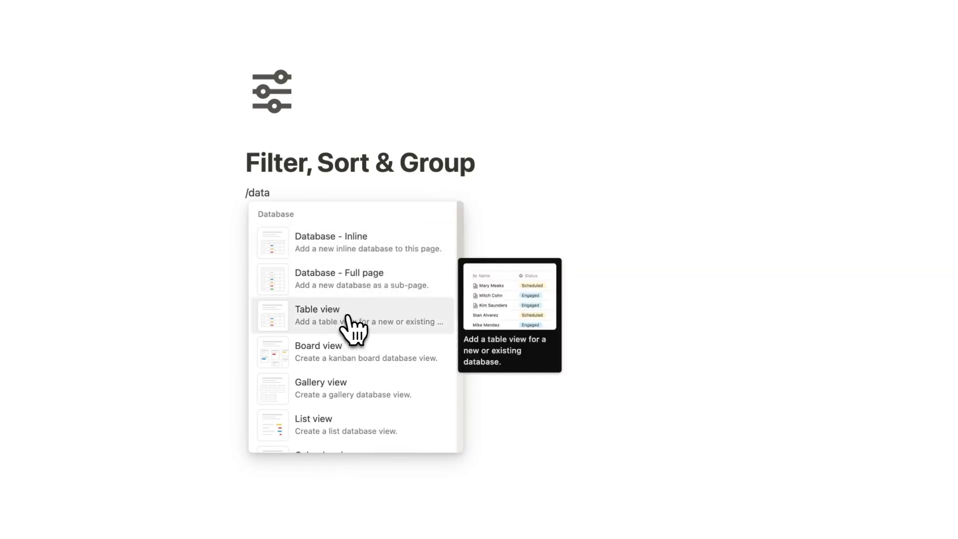
pyautogui.click(318, 316)
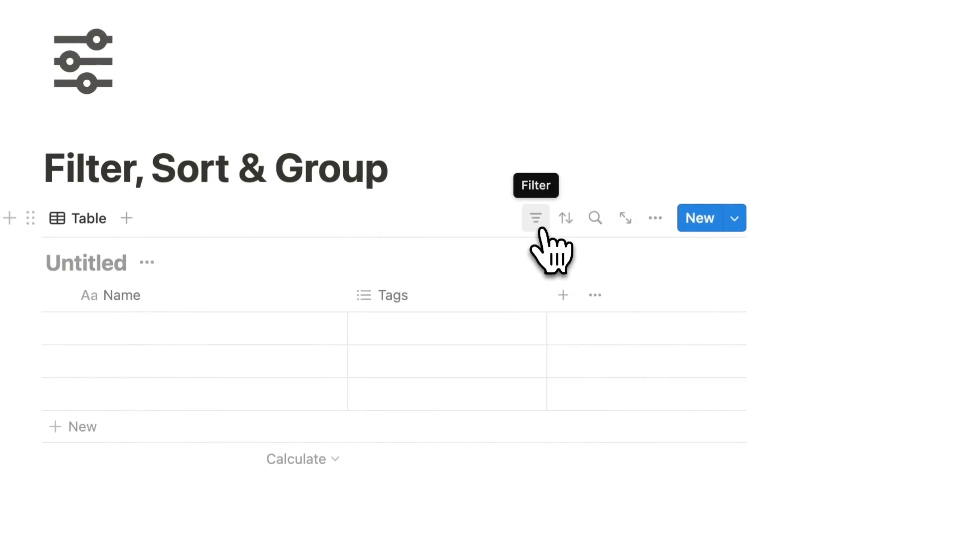
# Enter row names blah, blah blah, blah blah blah and tag them 1, 1 and 2.
pyautogui.click(536, 218)
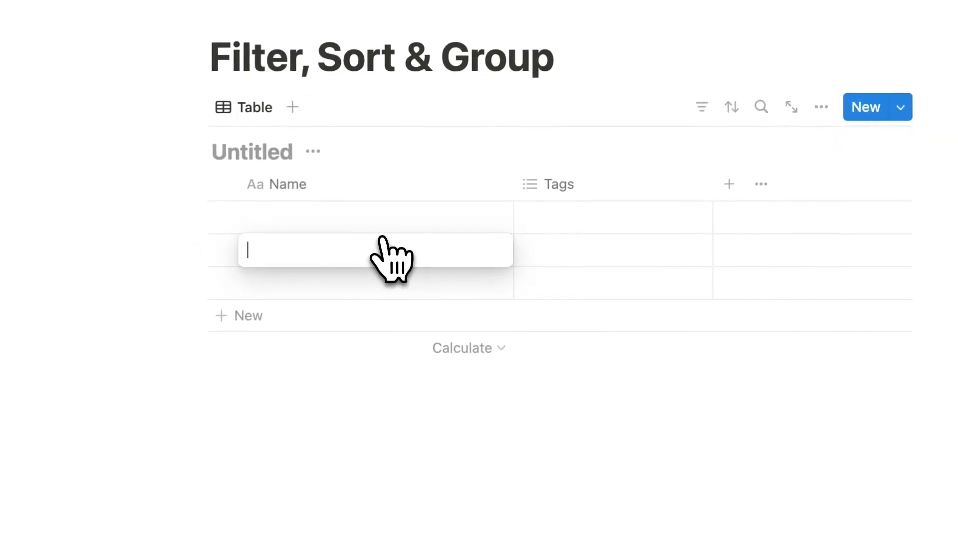
pyautogui.write('blah blah')
pyautogui.click(613, 218)
pyautogui.write('1')
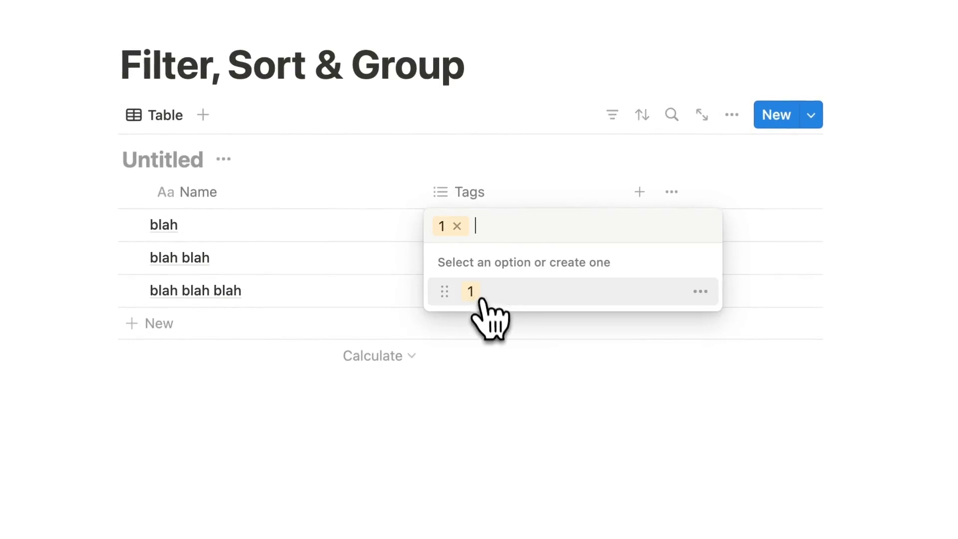
pyautogui.click(471, 291)
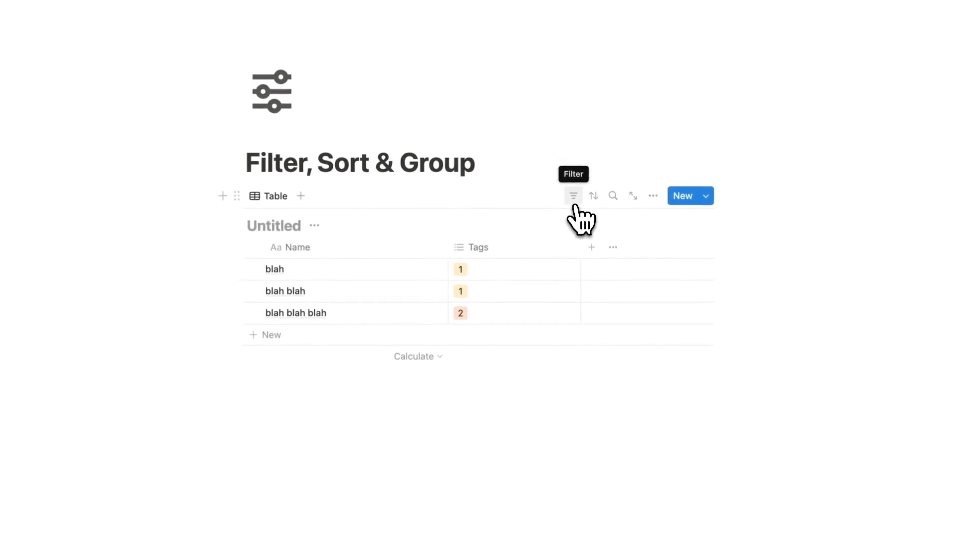
# Add a filter rule to the table, initially checking the Name property against typed text.
pyautogui.click(573, 196)
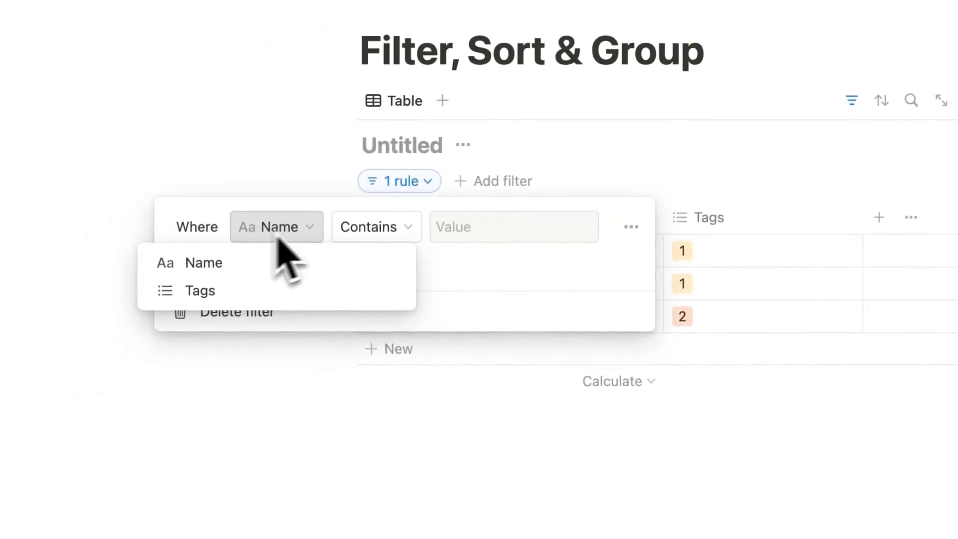
pyautogui.write('b')
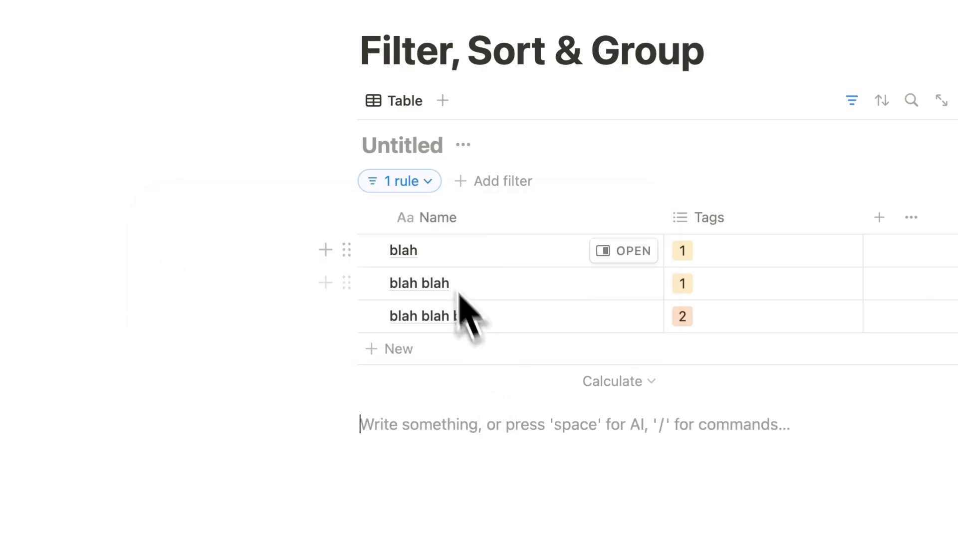
pyautogui.click(400, 181)
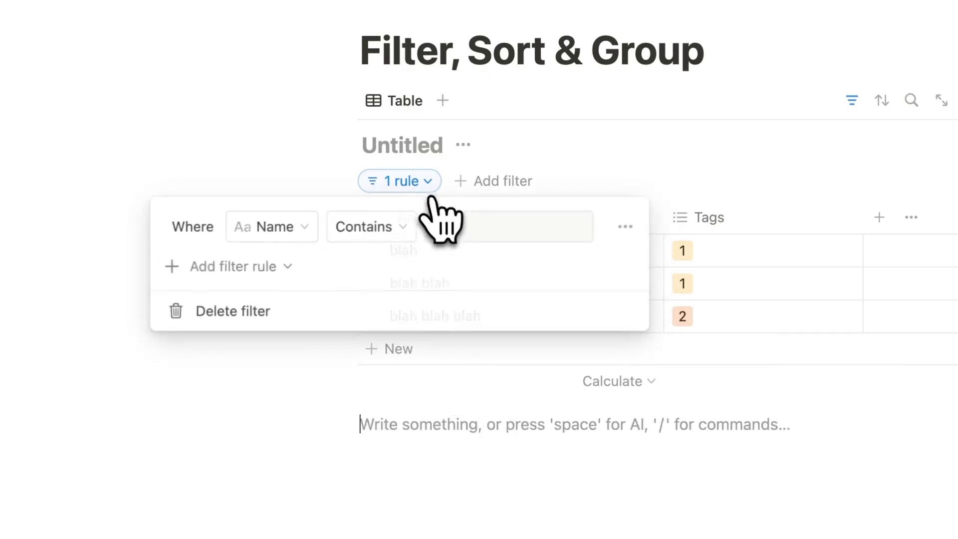
pyautogui.write('blah blah')
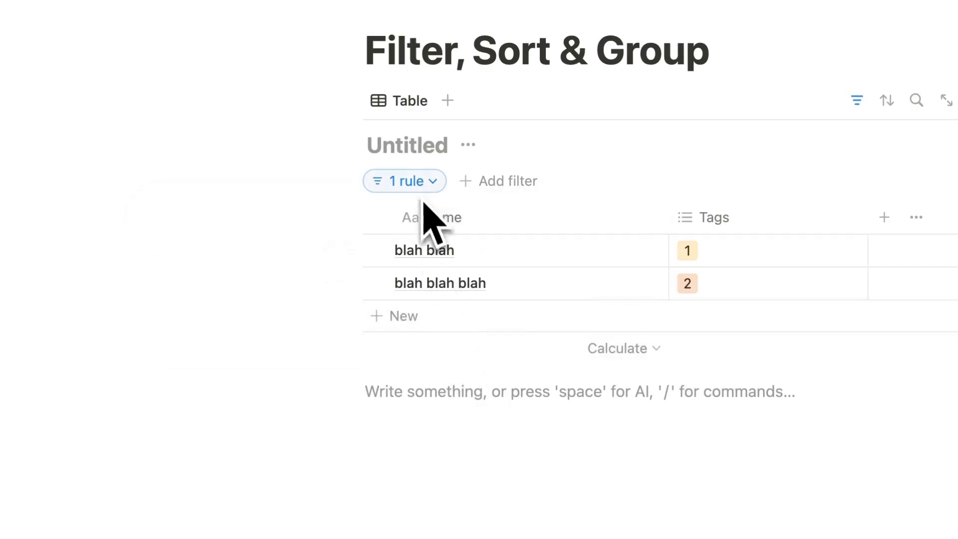
pyautogui.click(405, 181)
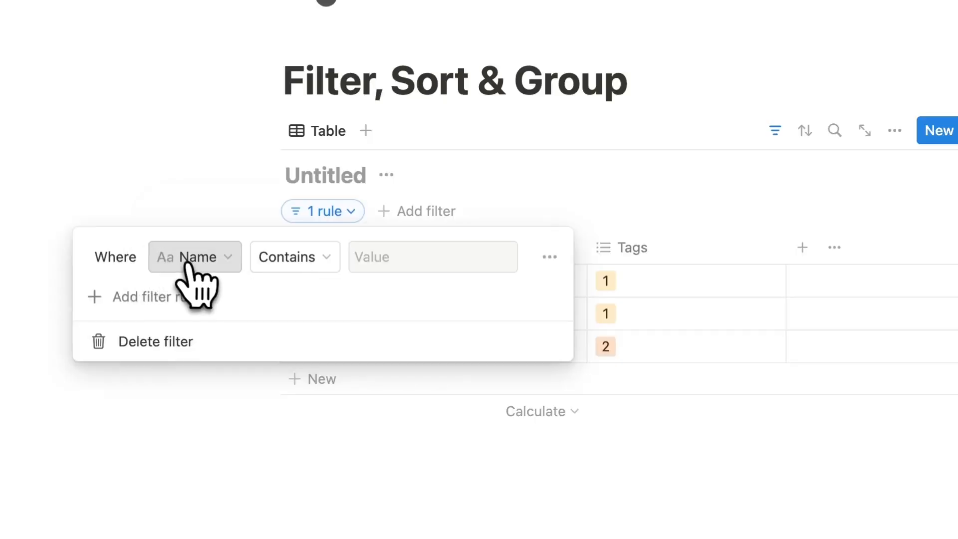
# Switch the filter rule to check Tags with Contains, leaving no tag value chosen yet.
pyautogui.click(193, 256)
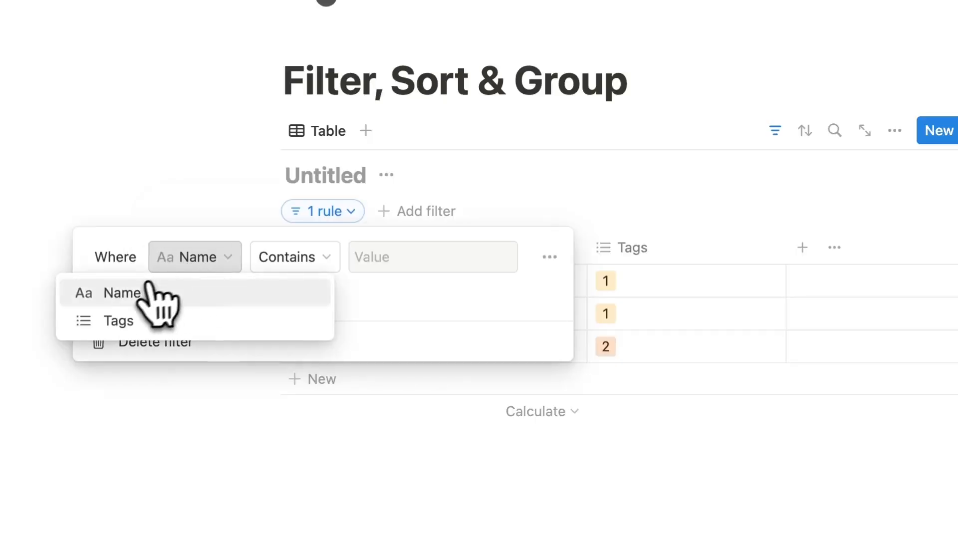
pyautogui.click(118, 321)
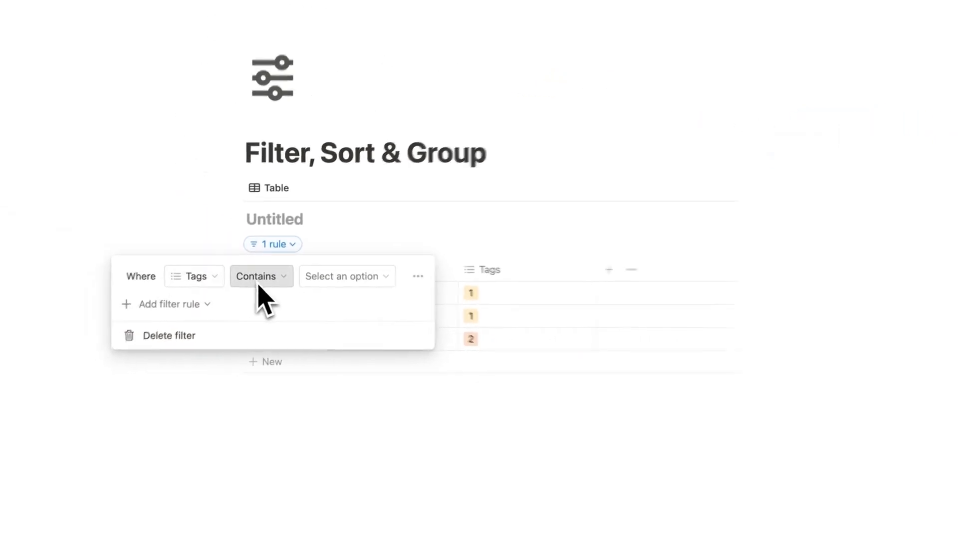
pyautogui.click(346, 275)
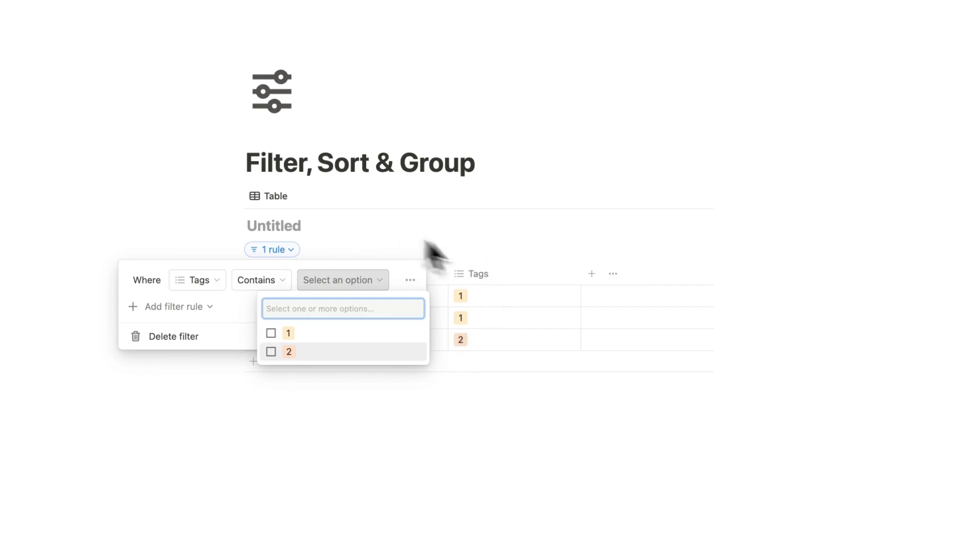
pyautogui.moveTo(275, 220)
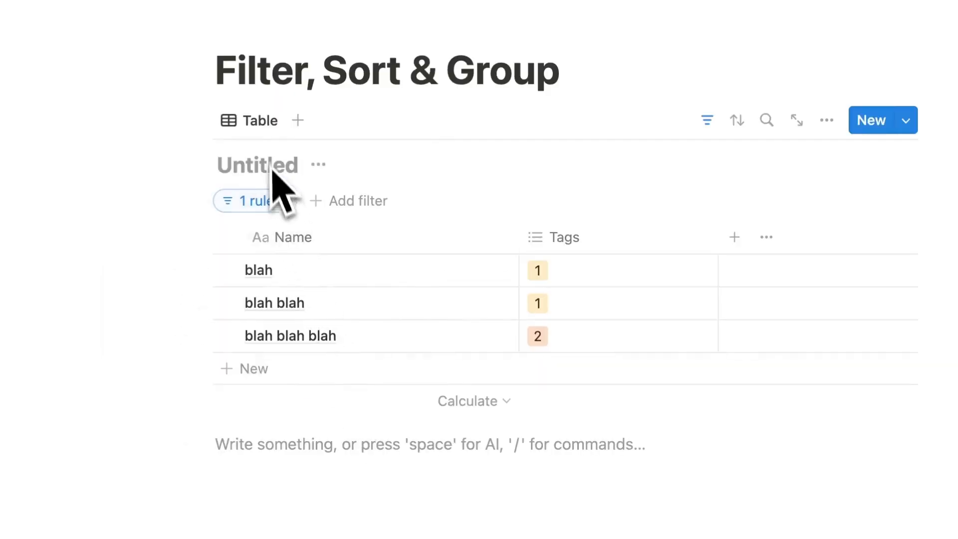
# Name the view 'everything', duplicate it as a second view and edit its filter rule.
pyautogui.click(826, 120)
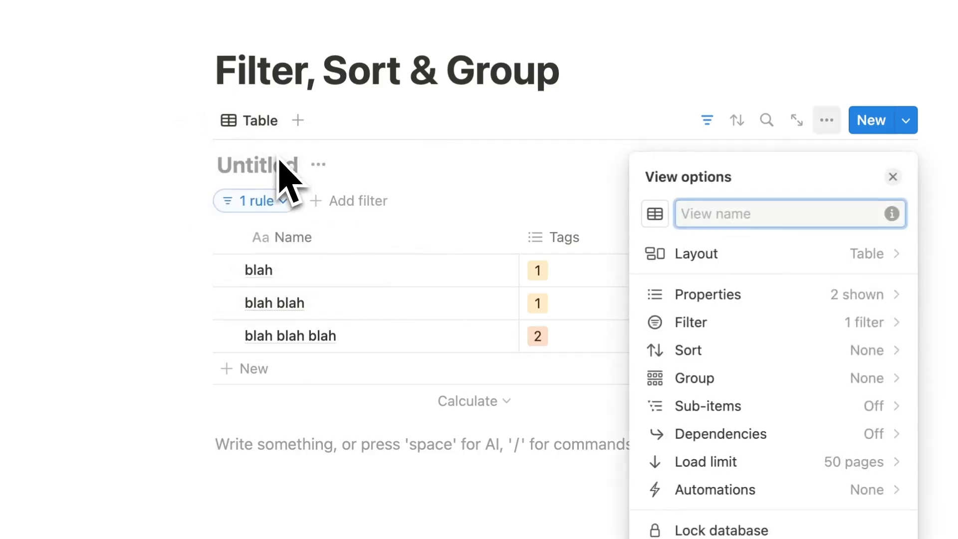
pyautogui.write('everything')
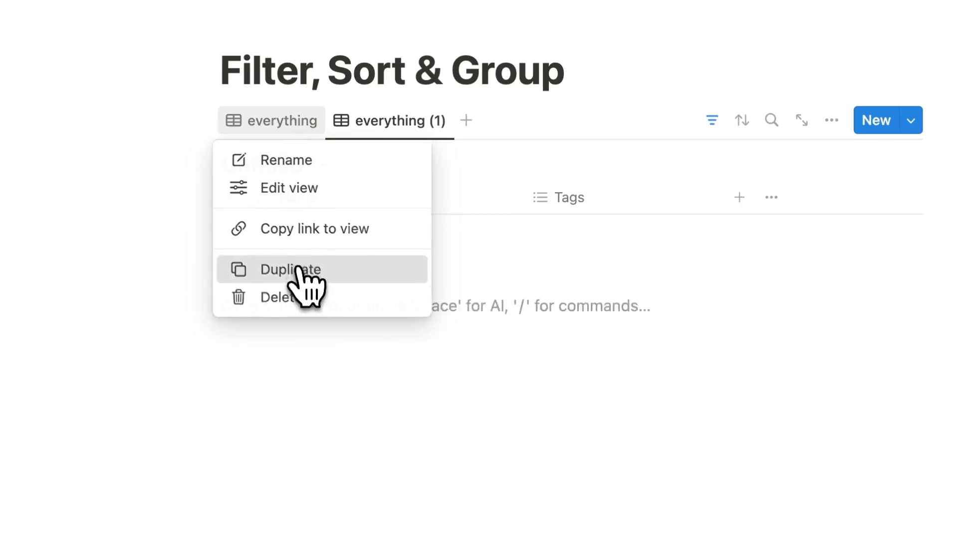
pyautogui.write('filtere')
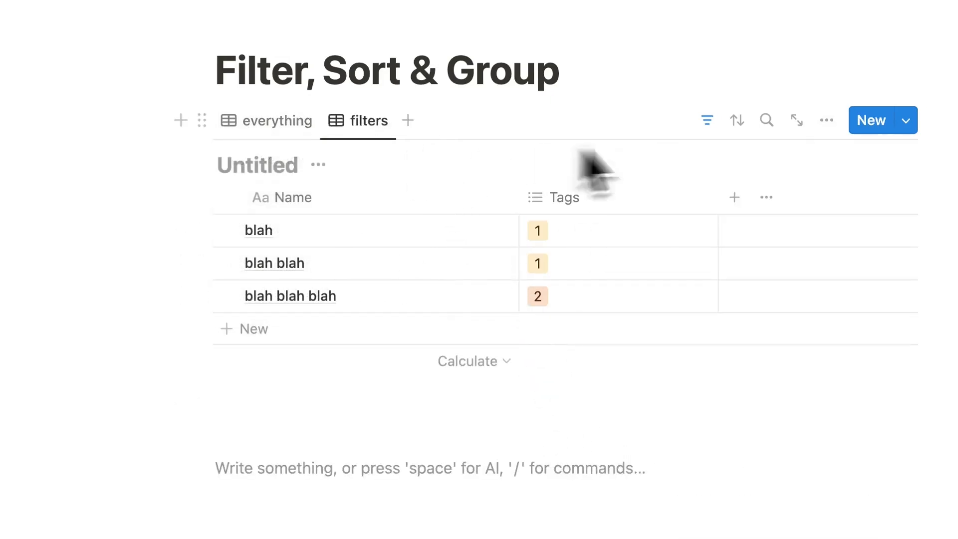
pyautogui.click(707, 120)
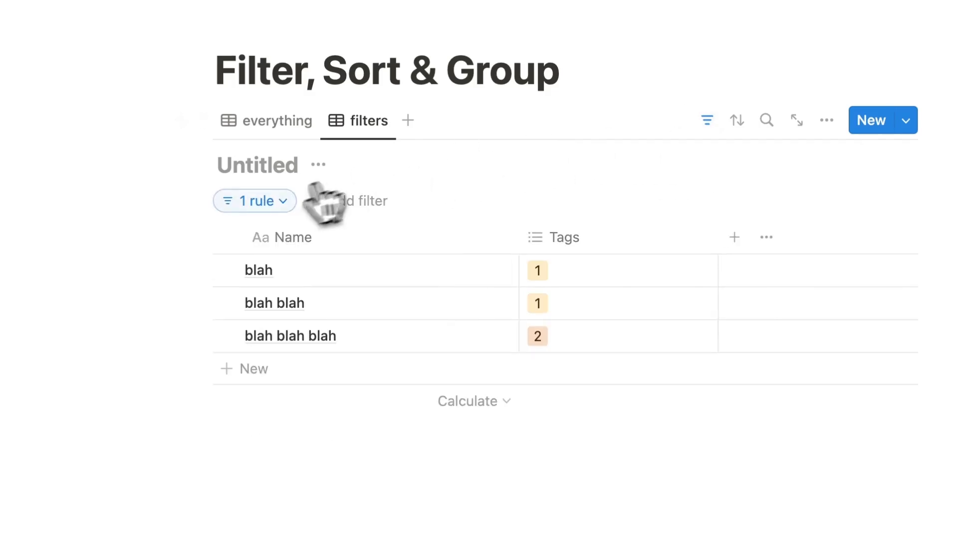
pyautogui.click(254, 201)
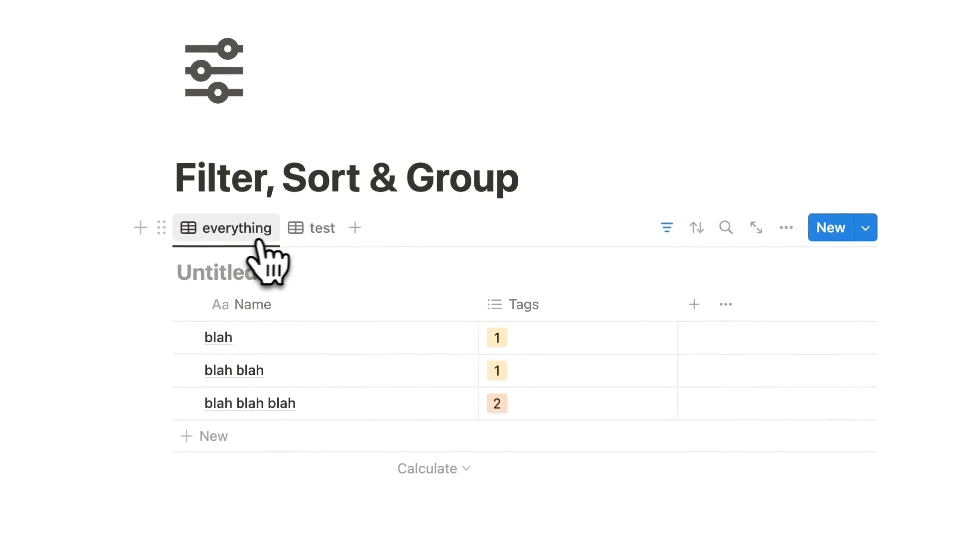
# Compare the test view, showing only the two rows tagged 1, with the everything view.
pyautogui.click(312, 228)
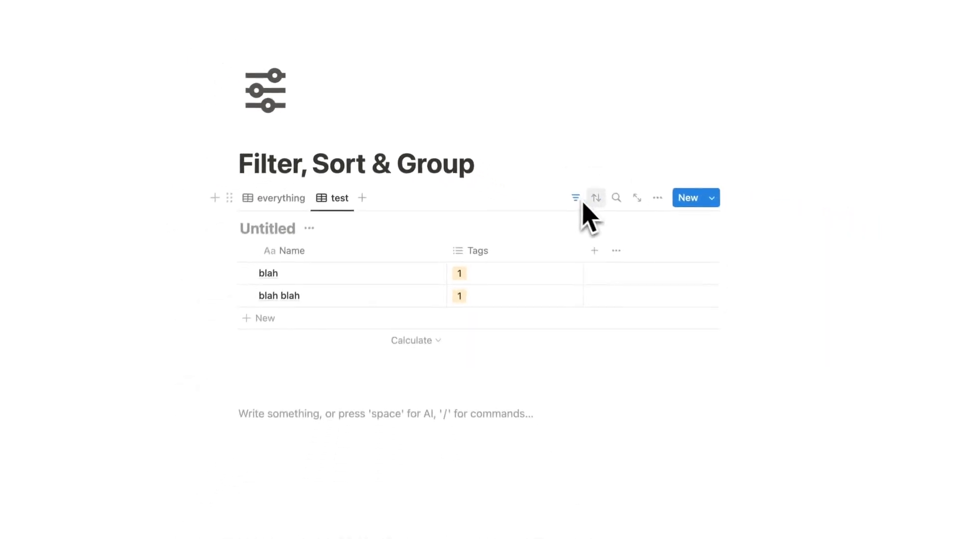
pyautogui.moveTo(590, 197)
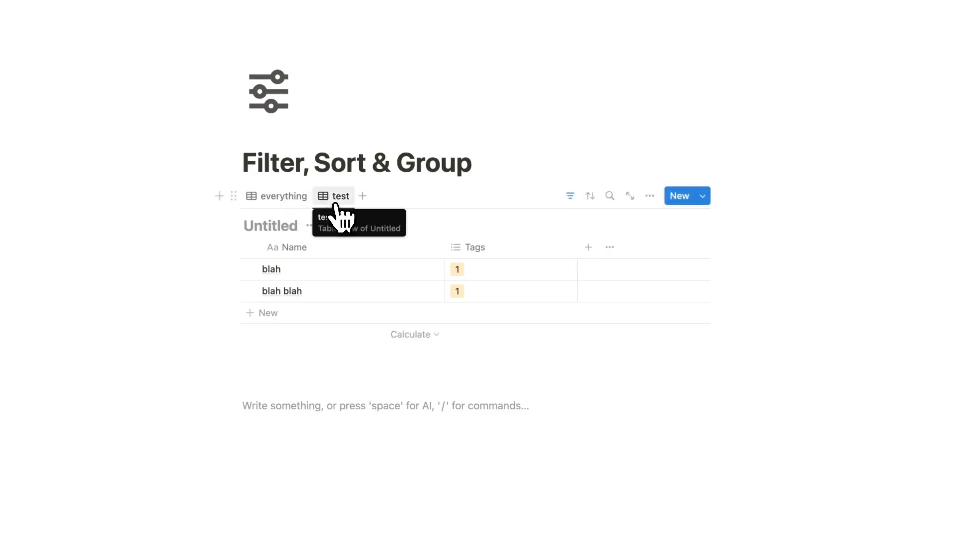
pyautogui.click(283, 196)
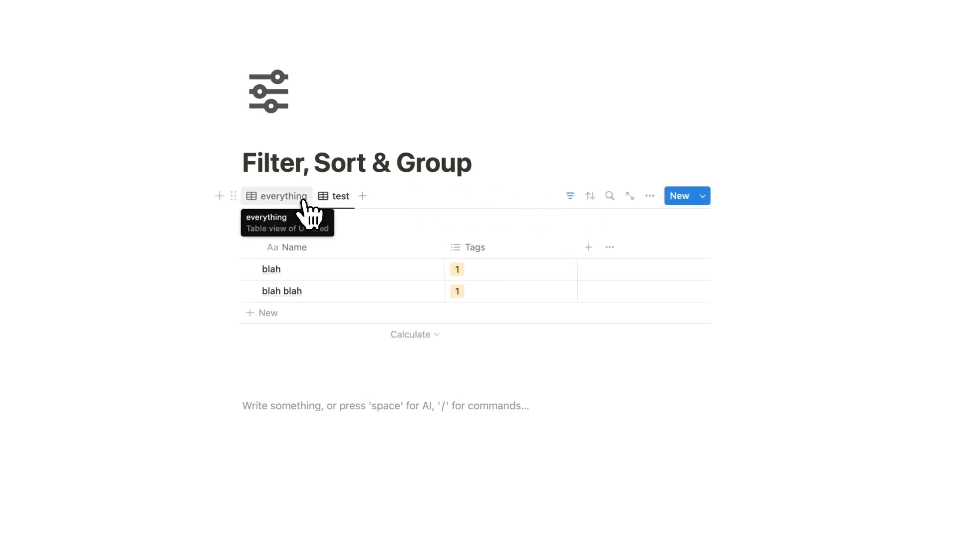
pyautogui.click(341, 195)
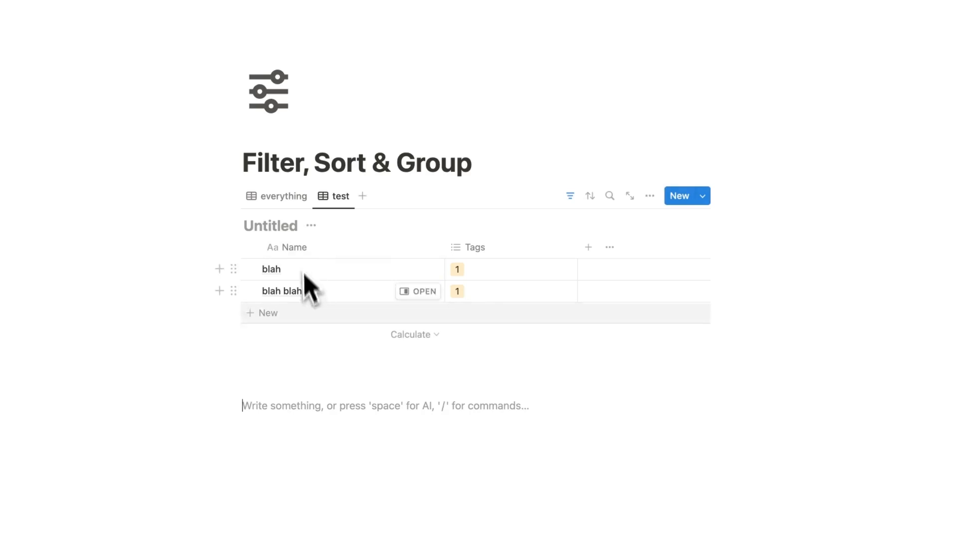
pyautogui.moveTo(283, 196)
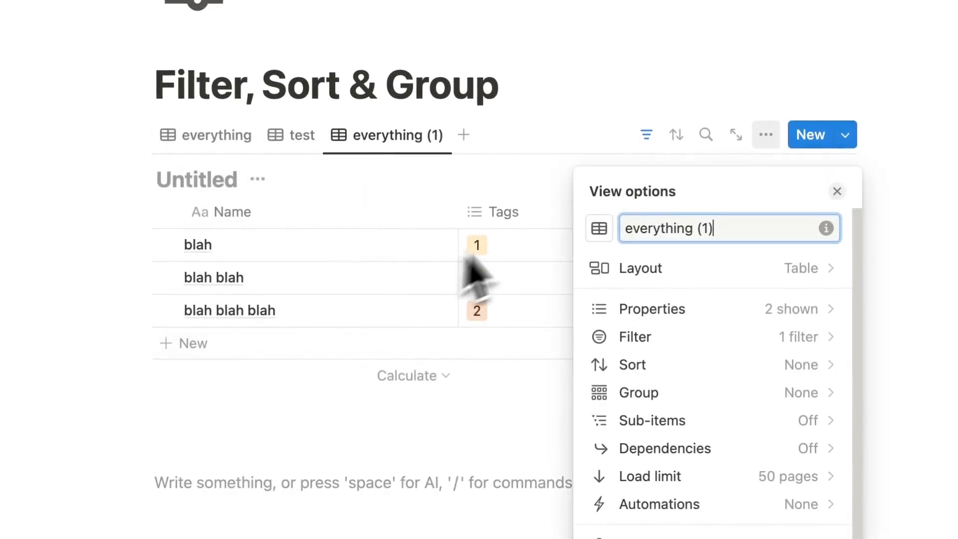
# Create the girraffe view and set its rows' dates to April 20, 21 and 22, 2024.
pyautogui.write('girraffe')
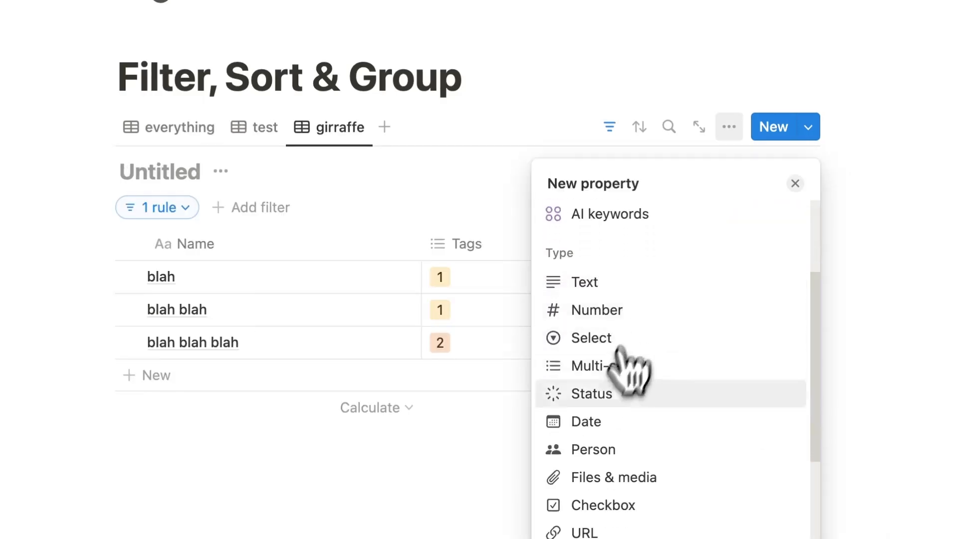
pyautogui.click(585, 422)
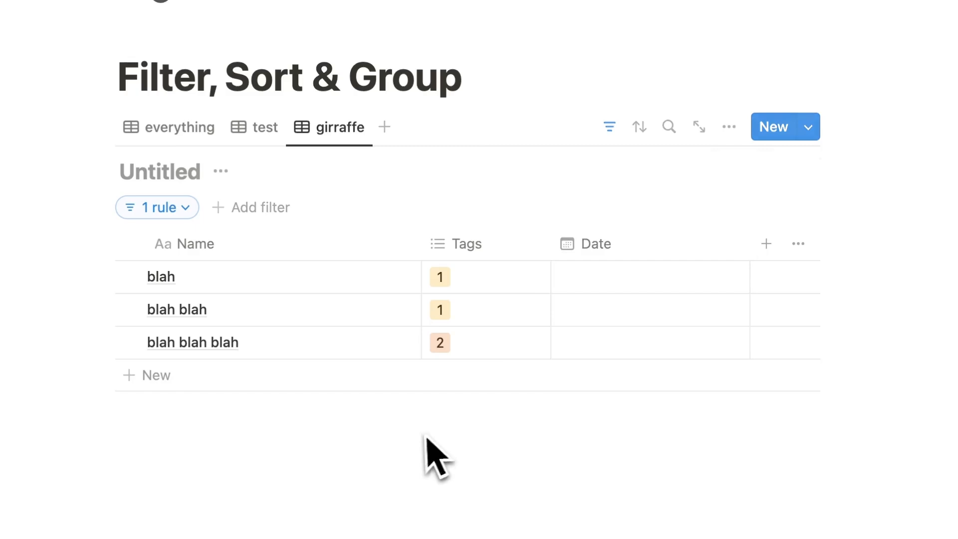
pyautogui.click(650, 276)
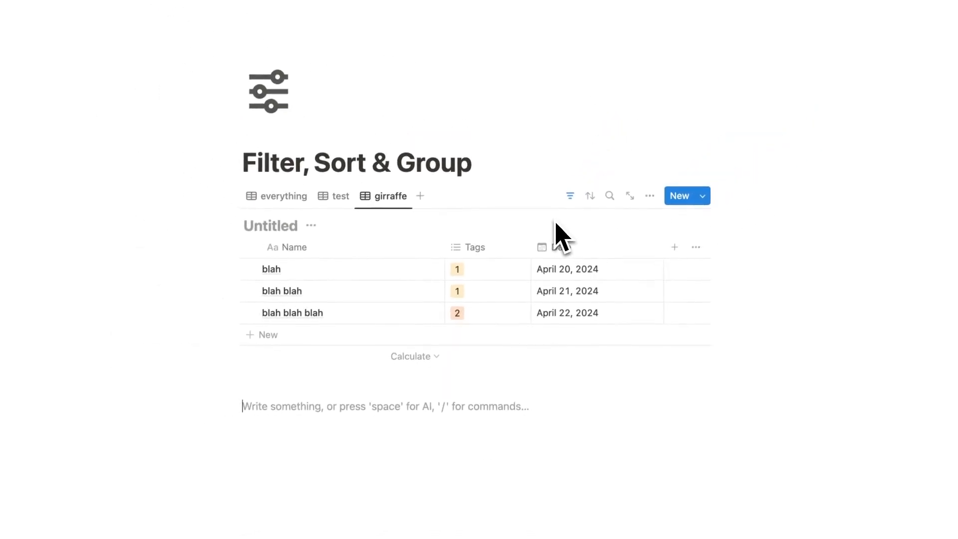
pyautogui.click(570, 196)
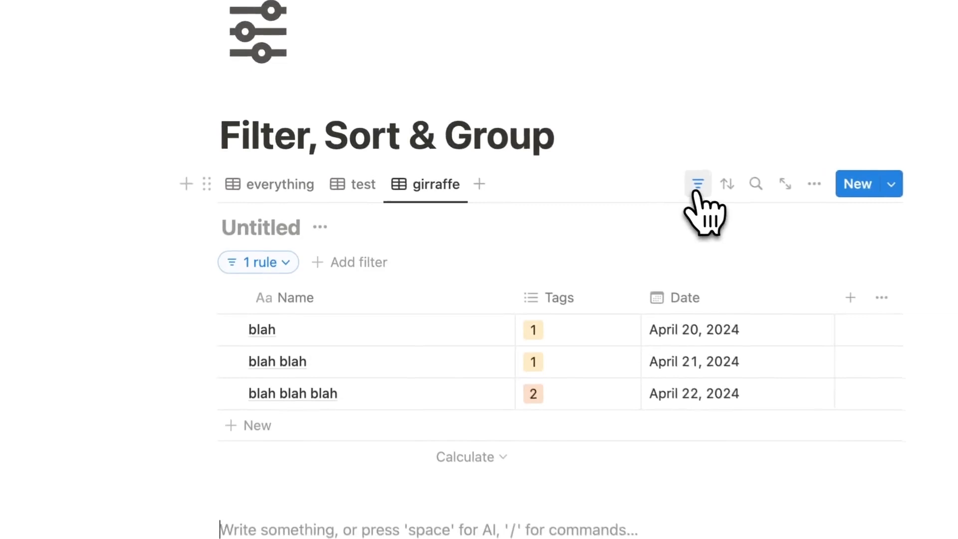
# Leave the girraffe filter and bring up the test view's Tags filter rule.
pyautogui.click(257, 262)
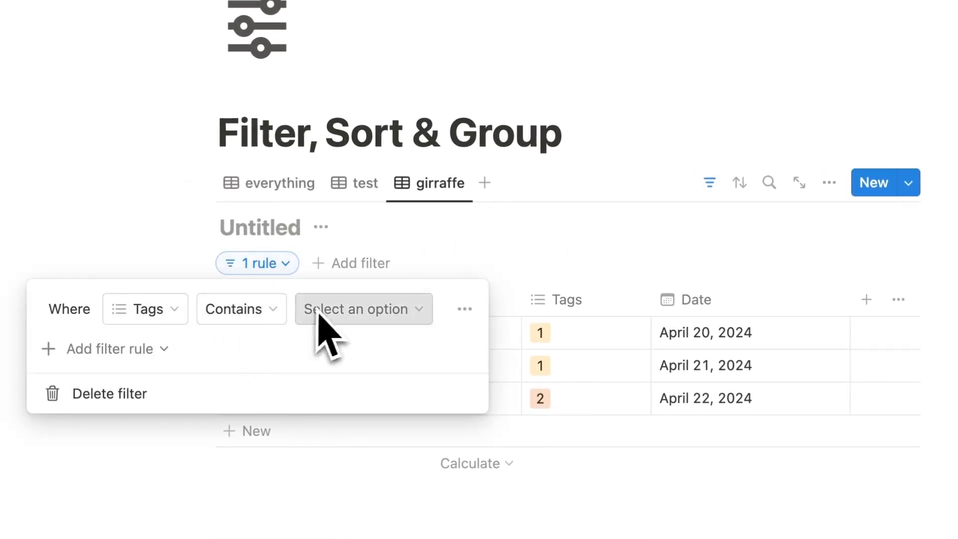
pyautogui.click(366, 183)
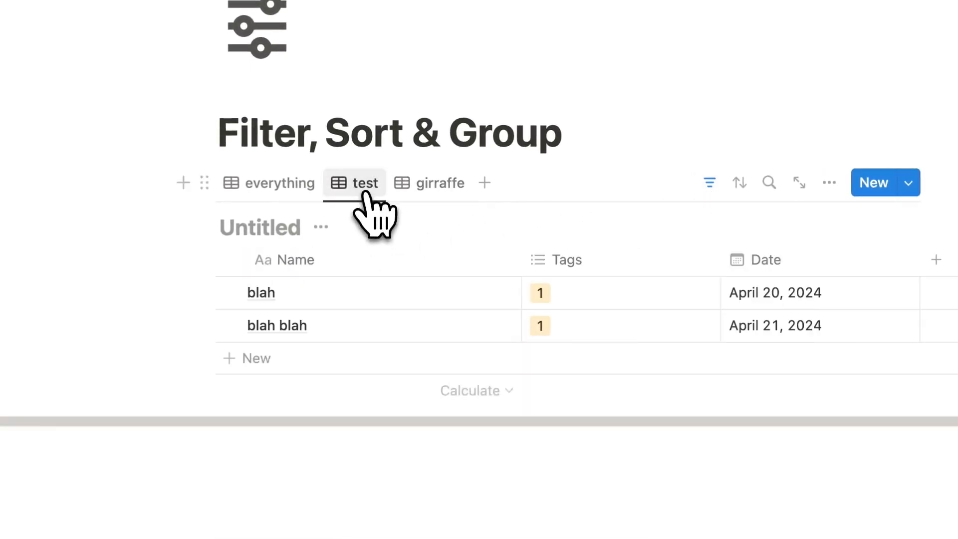
pyautogui.click(709, 182)
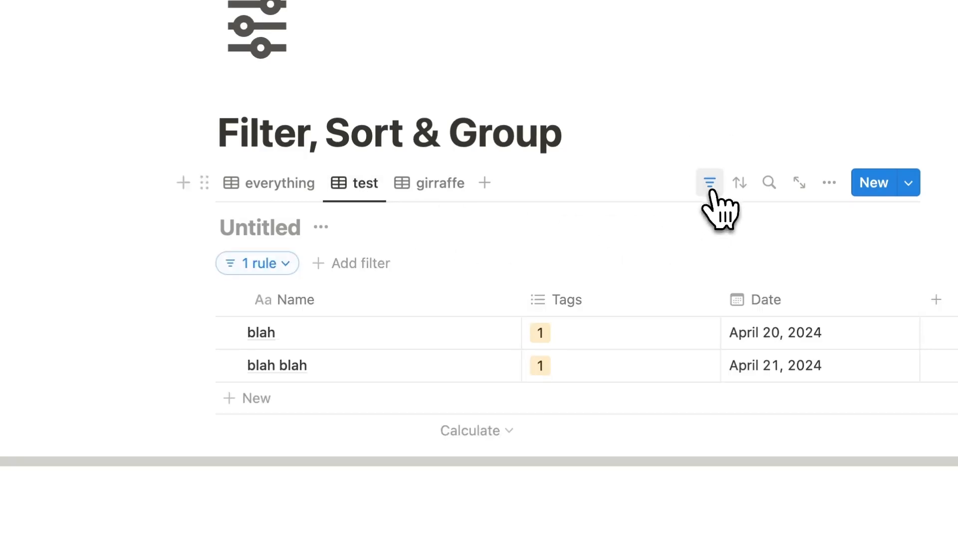
pyautogui.click(709, 182)
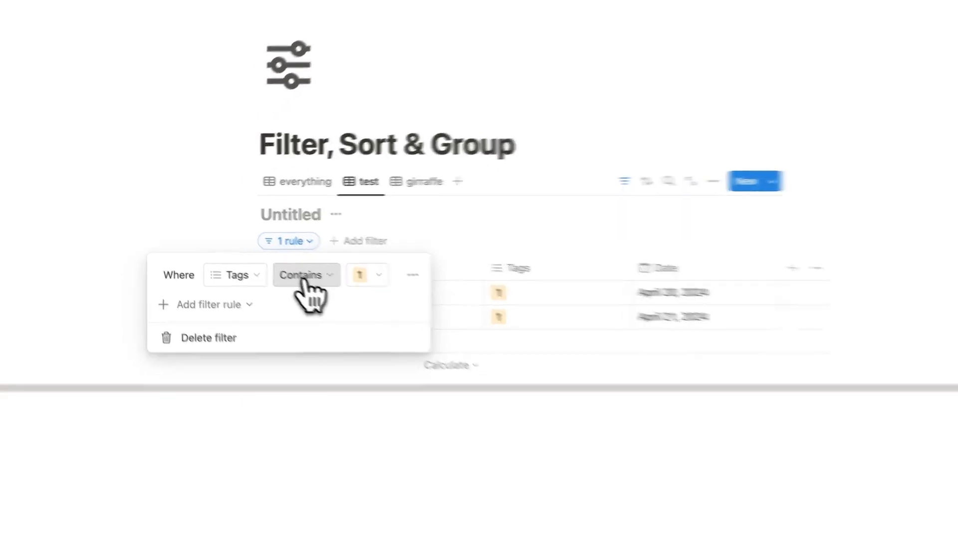
# Change the test view's Tags condition to Is empty, then return to the everything view.
pyautogui.click(305, 274)
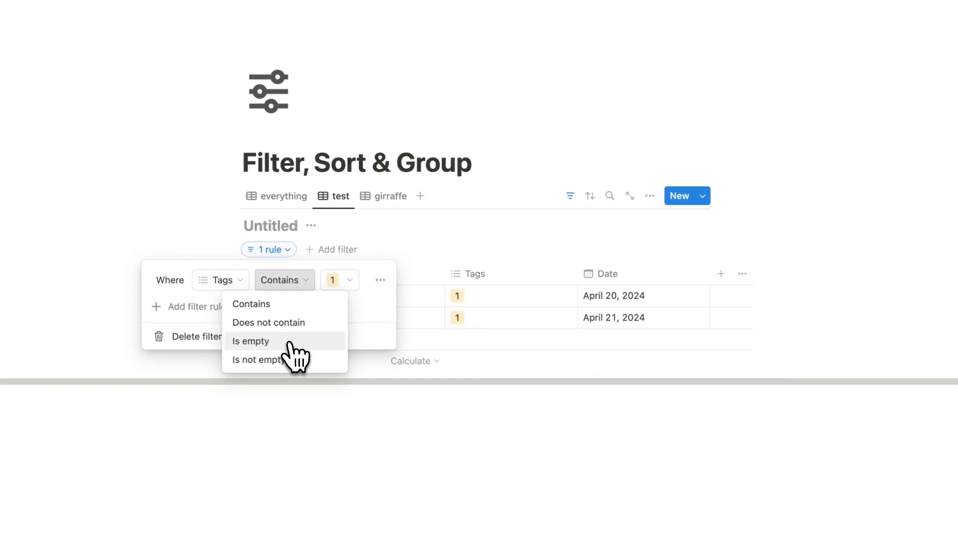
pyautogui.click(251, 341)
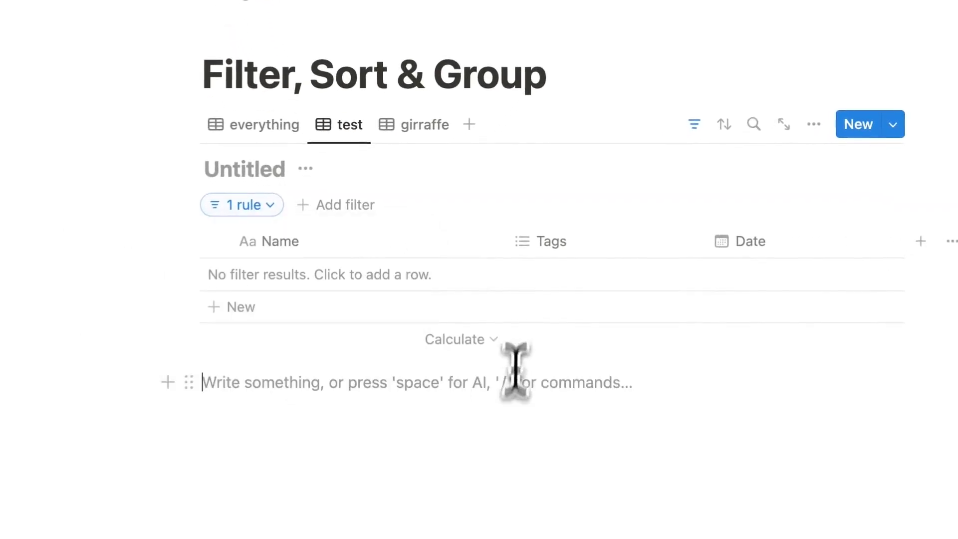
pyautogui.click(241, 204)
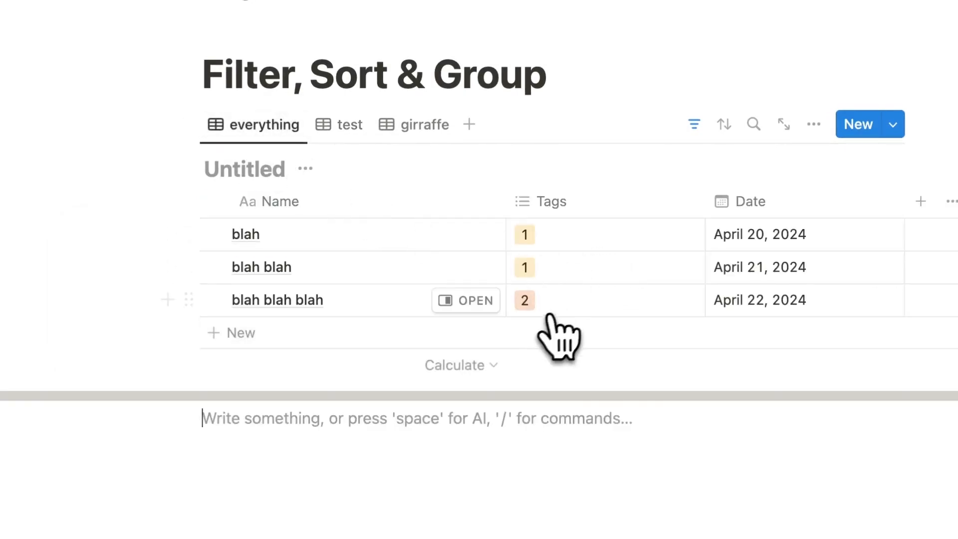
# Remove and restore a tag in everything, check test still shows nothing, then show girraffe.
pyautogui.click(524, 300)
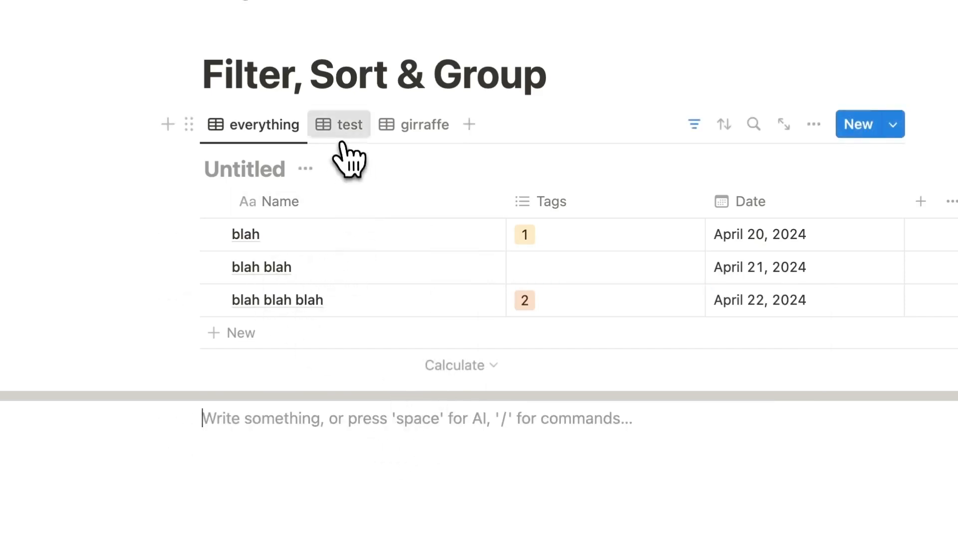
pyautogui.click(338, 125)
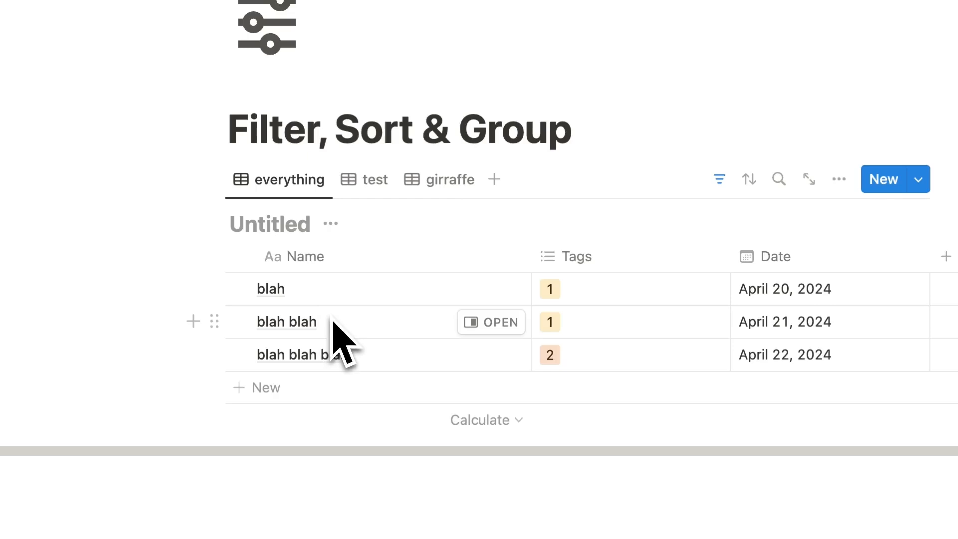
pyautogui.click(375, 179)
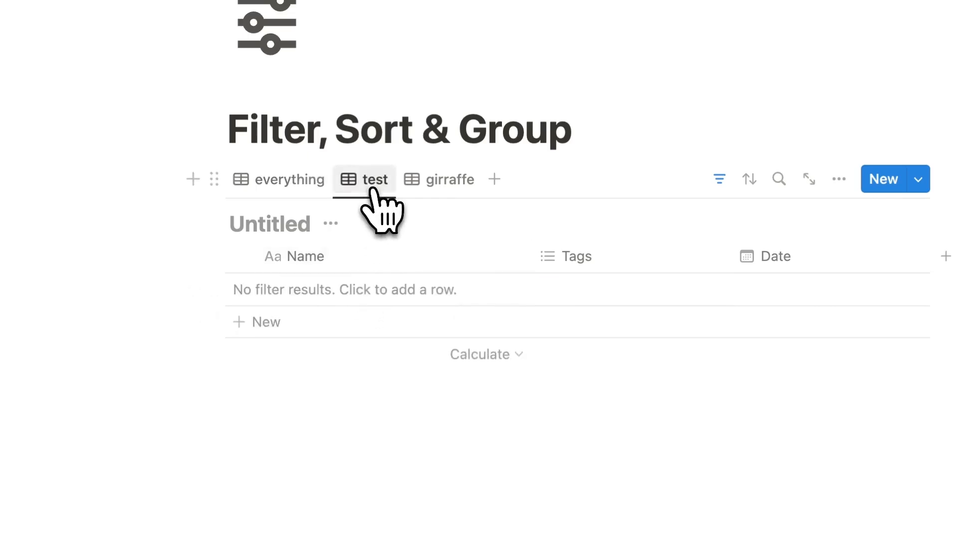
pyautogui.click(439, 179)
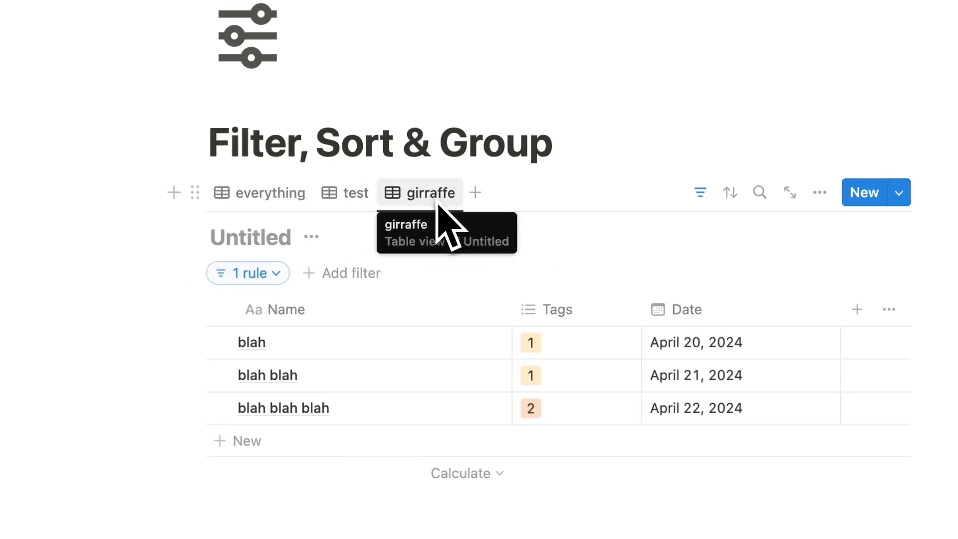
# Set the girraffe filter to Date relative to today, trying This month and narrowing to today.
pyautogui.click(247, 272)
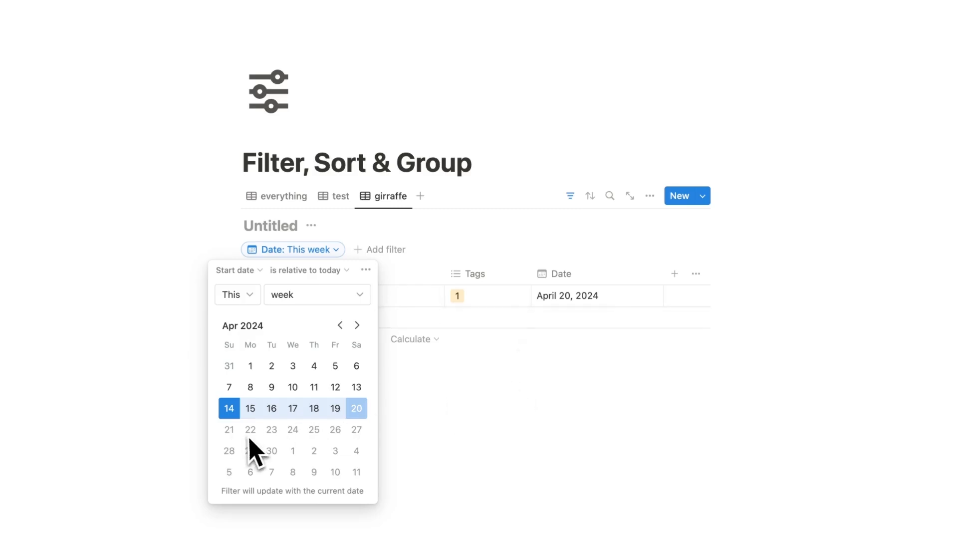
pyautogui.moveTo(239, 449)
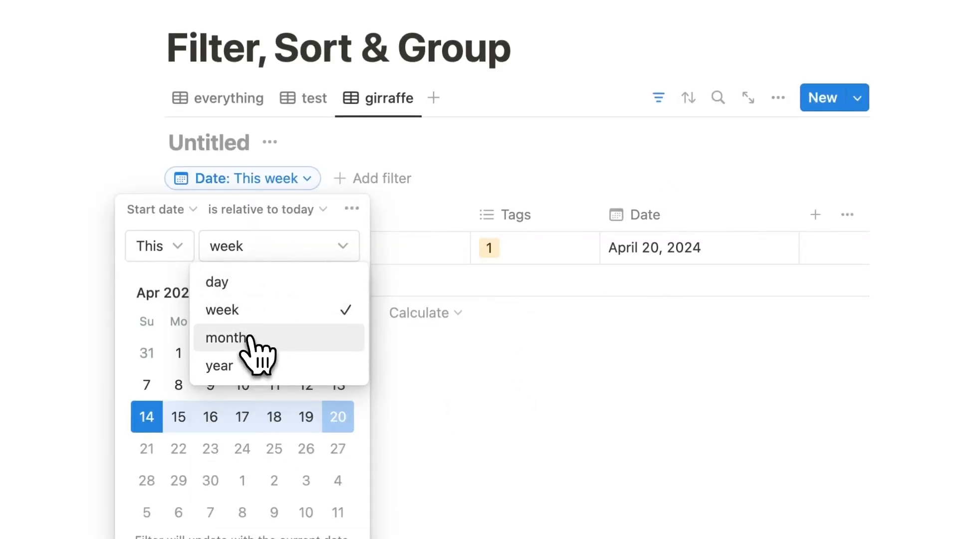
pyautogui.click(228, 338)
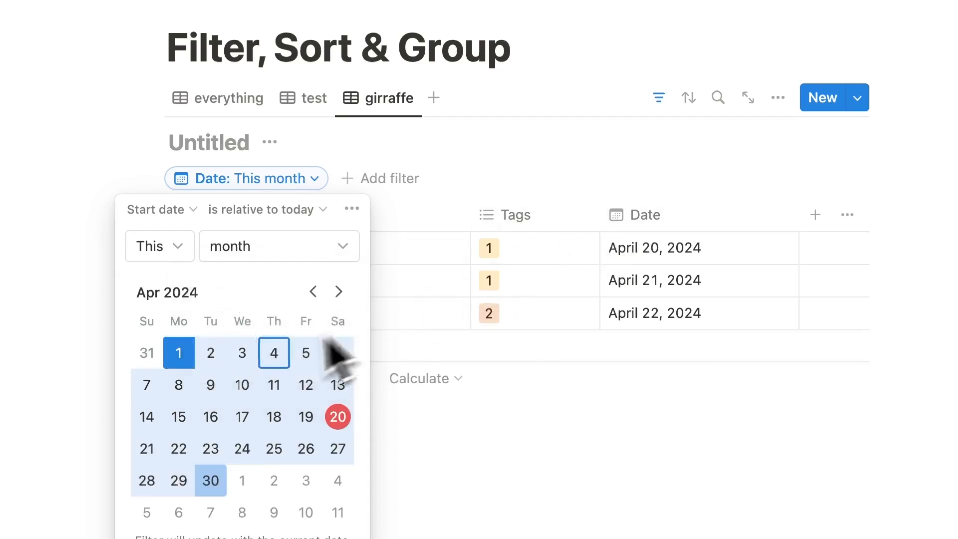
pyautogui.click(279, 245)
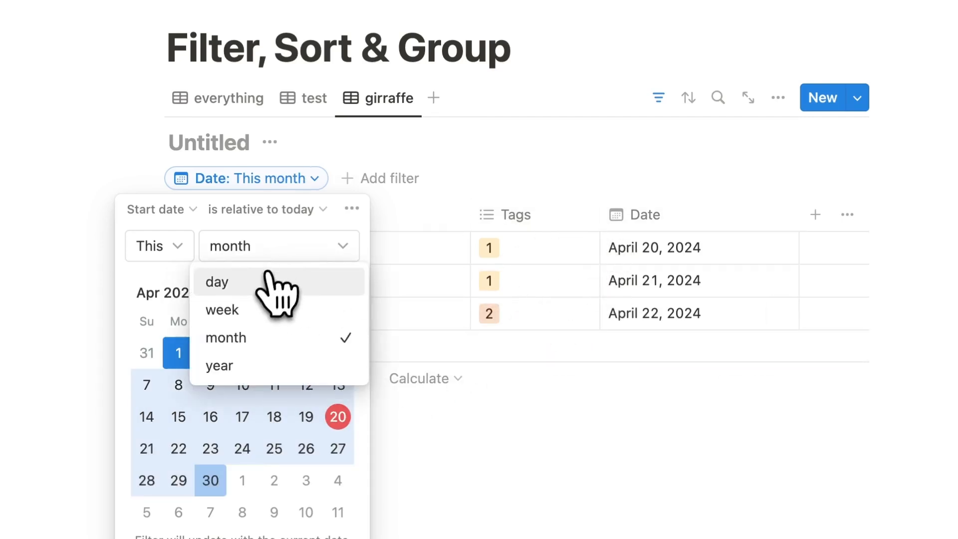
pyautogui.click(217, 281)
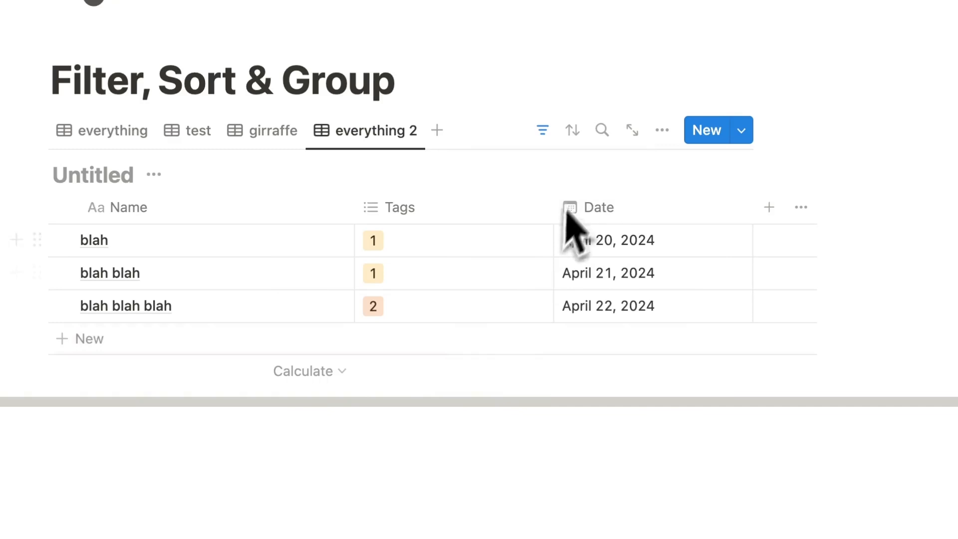
# Add everything 2 view rows dated May 3, April 4 and April 15, 2024.
pyautogui.click(542, 129)
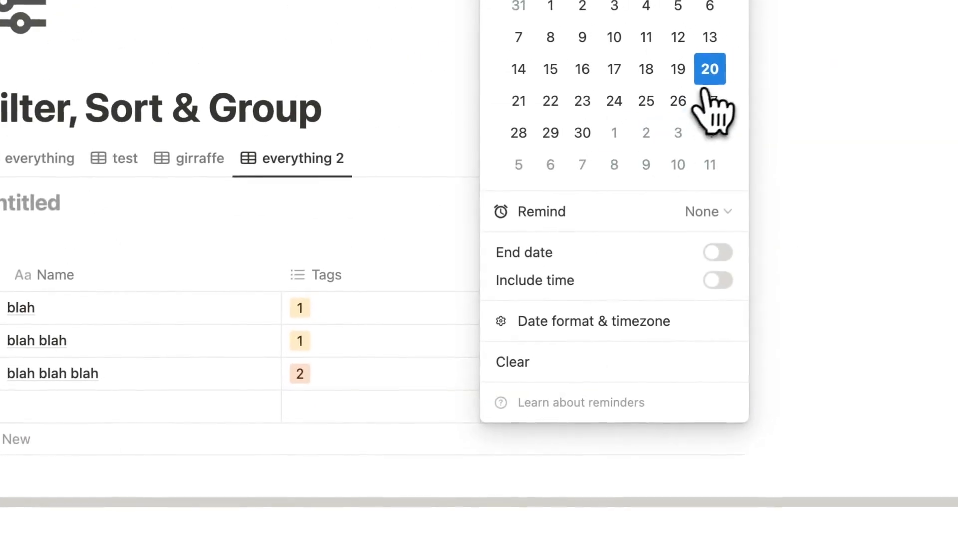
pyautogui.click(708, 68)
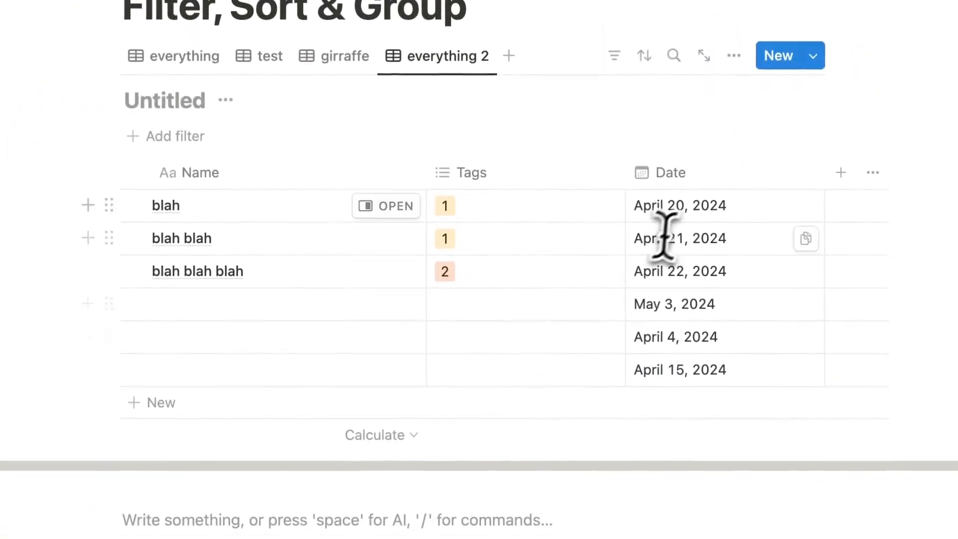
pyautogui.click(643, 55)
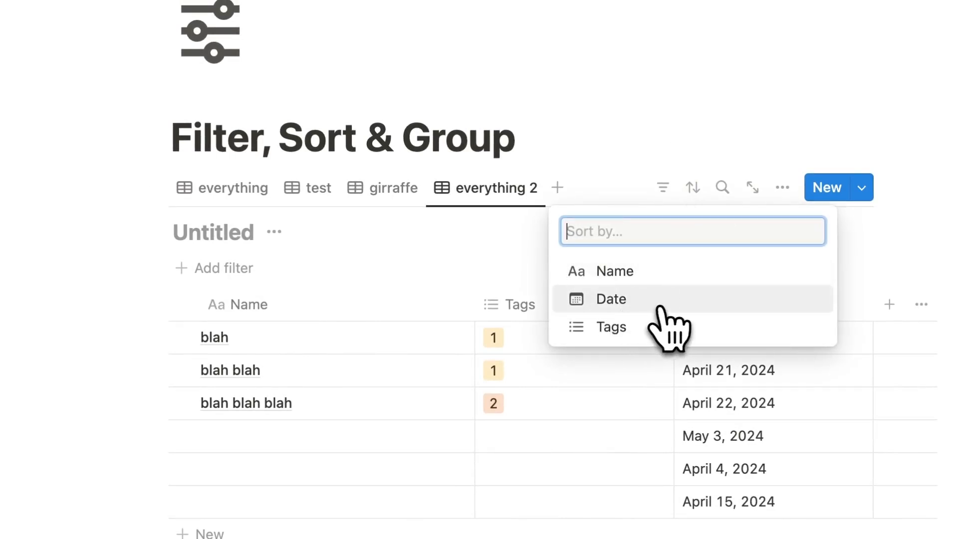
# Sort the rows by Date ascending, briefly trying descending before settling on oldest first.
pyautogui.click(610, 299)
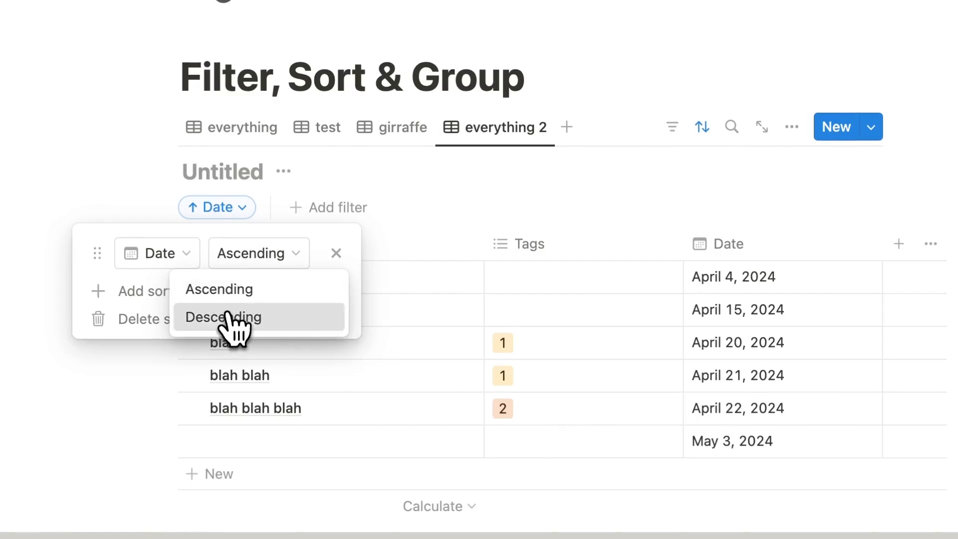
pyautogui.click(222, 317)
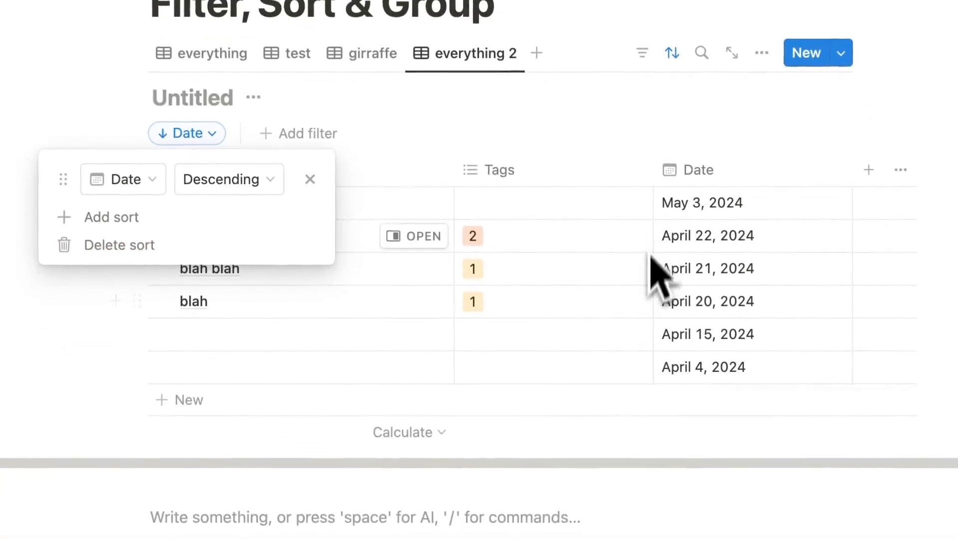
pyautogui.click(228, 179)
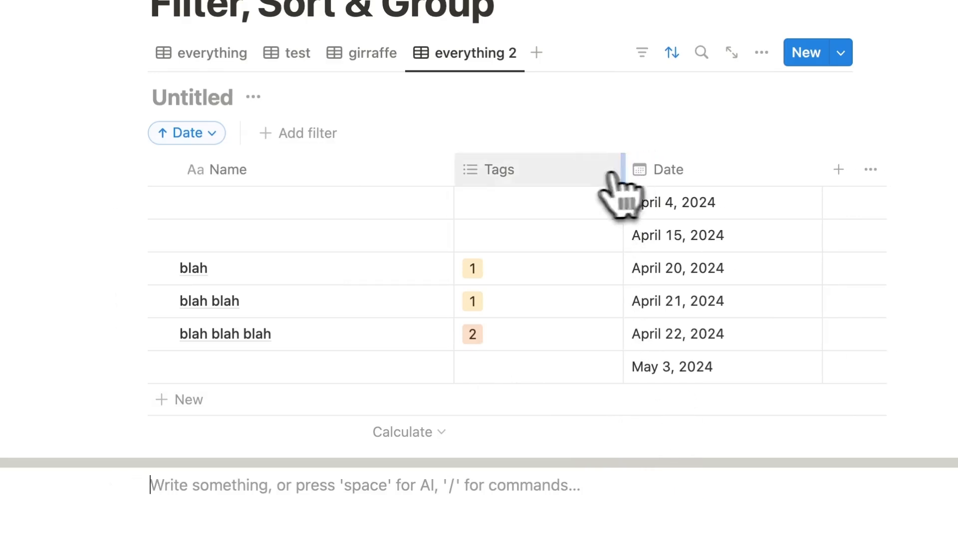
# Create the 'priority' and 'low priority' tag options and assign them to the rows.
pyautogui.write('pri')
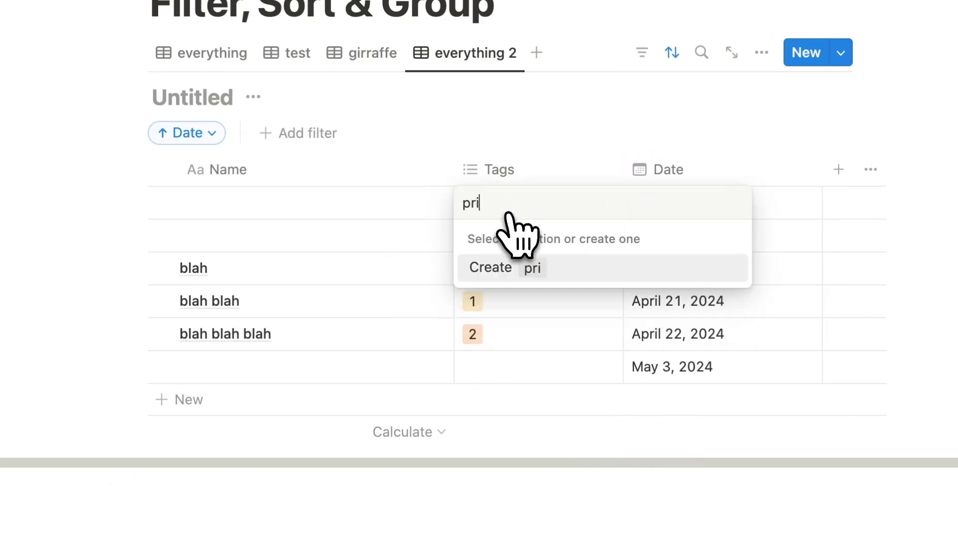
pyautogui.click(503, 268)
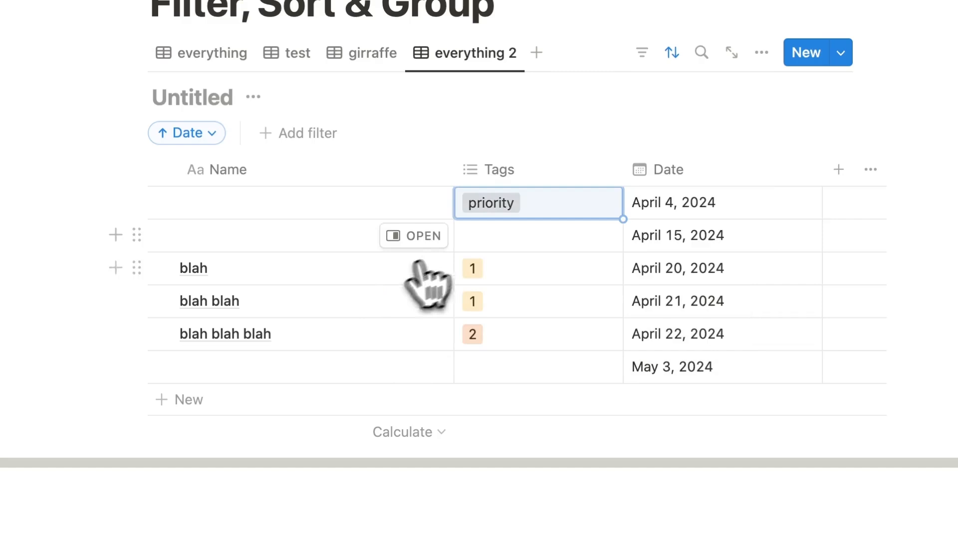
pyautogui.write('low prio')
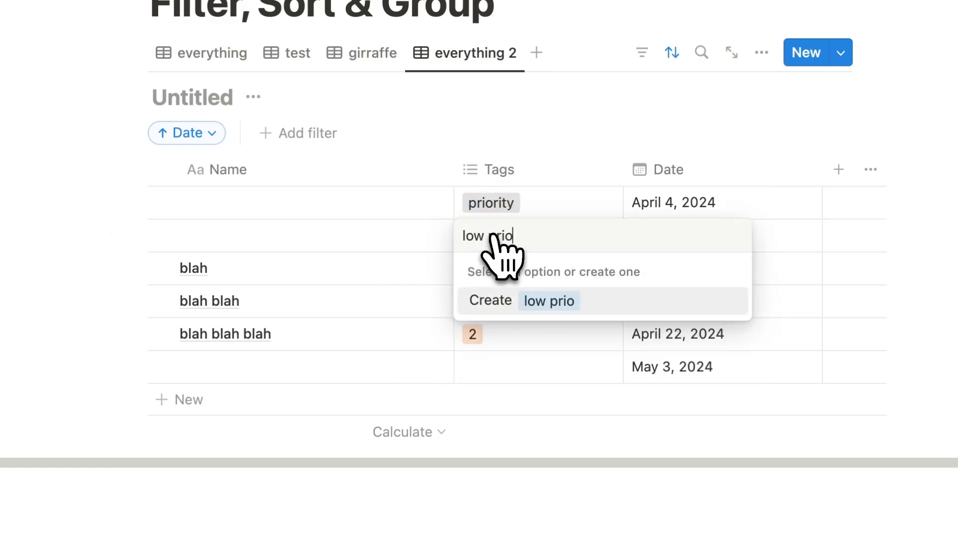
pyautogui.click(522, 300)
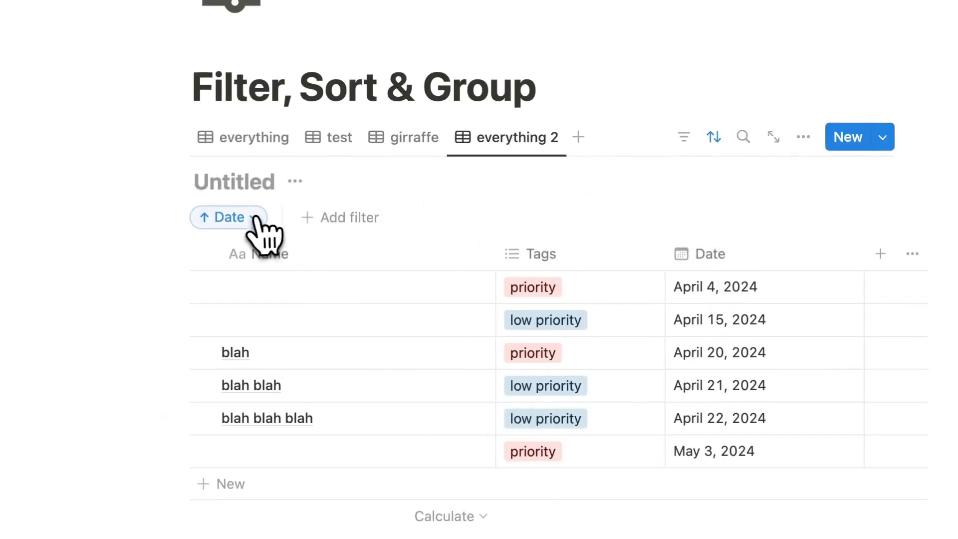
# Add a Tags sort rule and drag it above Date so Tags sorts first.
pyautogui.click(226, 217)
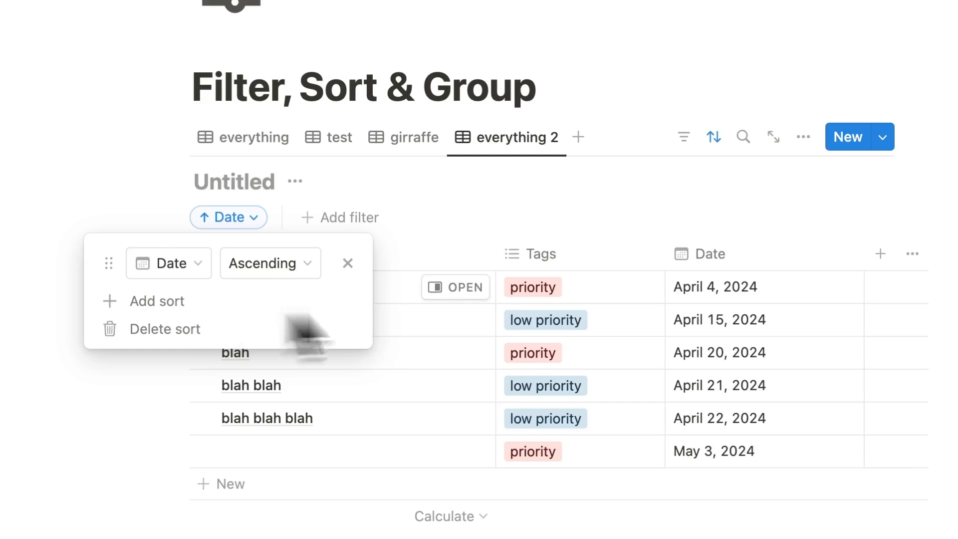
pyautogui.click(157, 301)
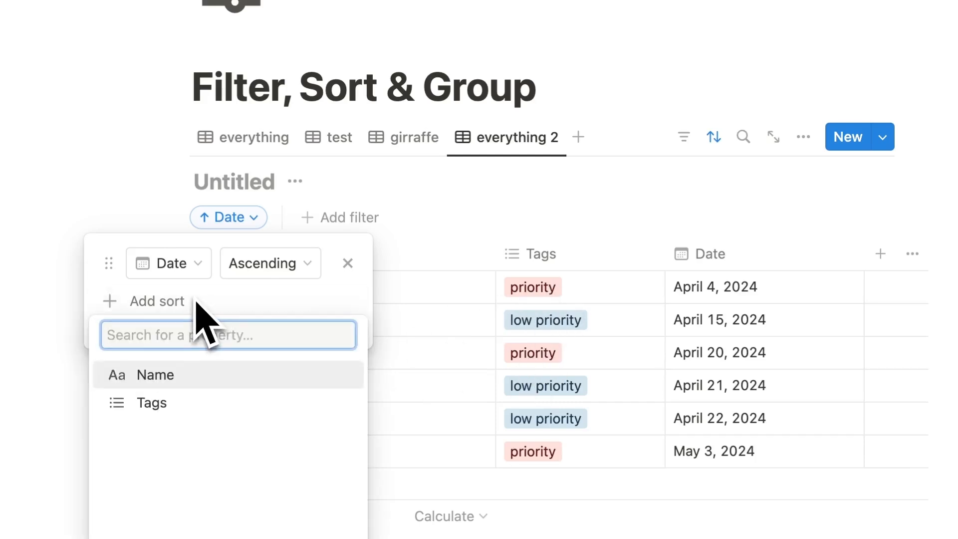
pyautogui.click(150, 402)
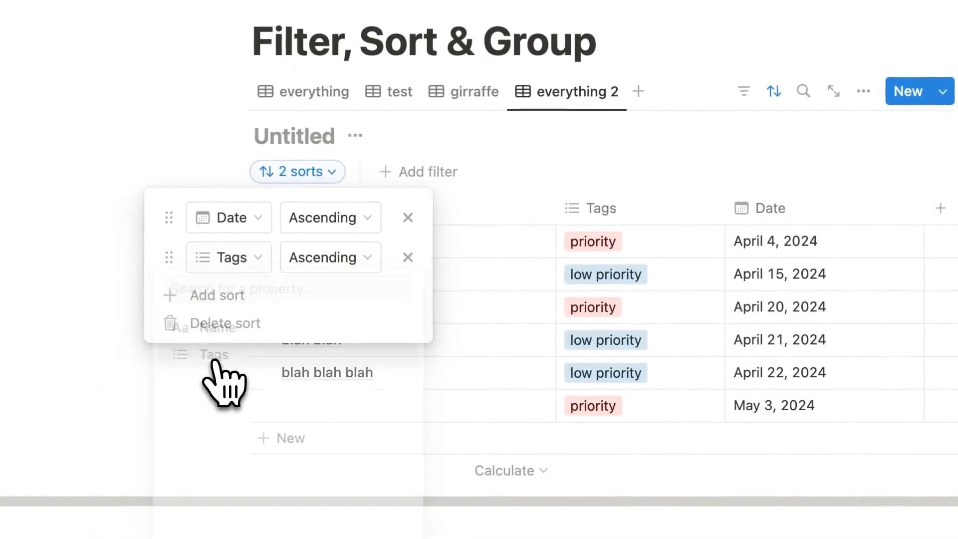
pyautogui.click(329, 257)
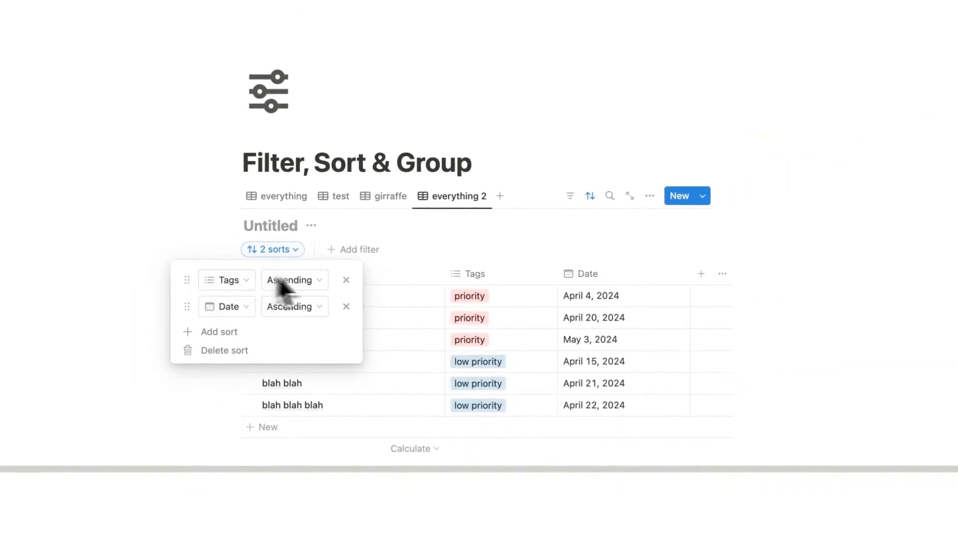
pyautogui.moveTo(202, 330)
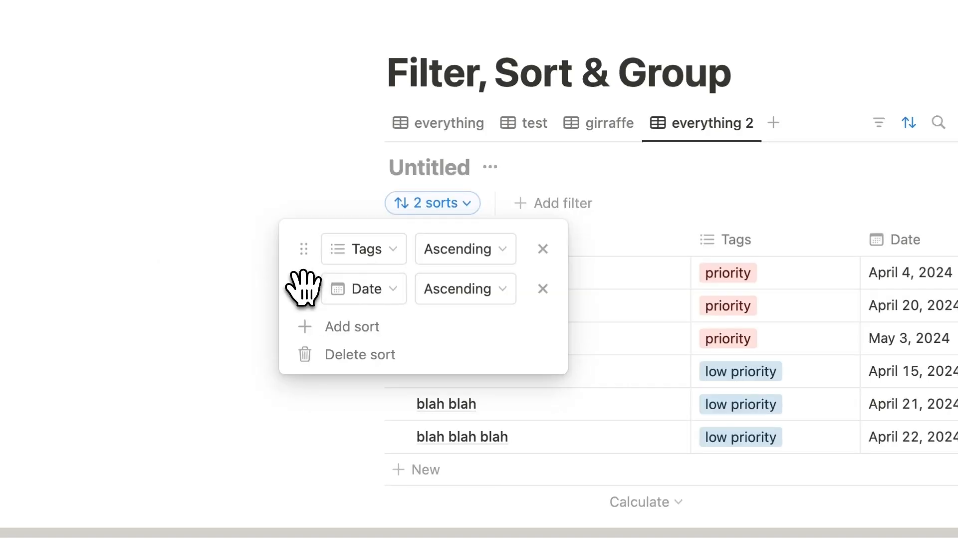
pyautogui.moveTo(305, 289); pyautogui.dragTo(305, 249)
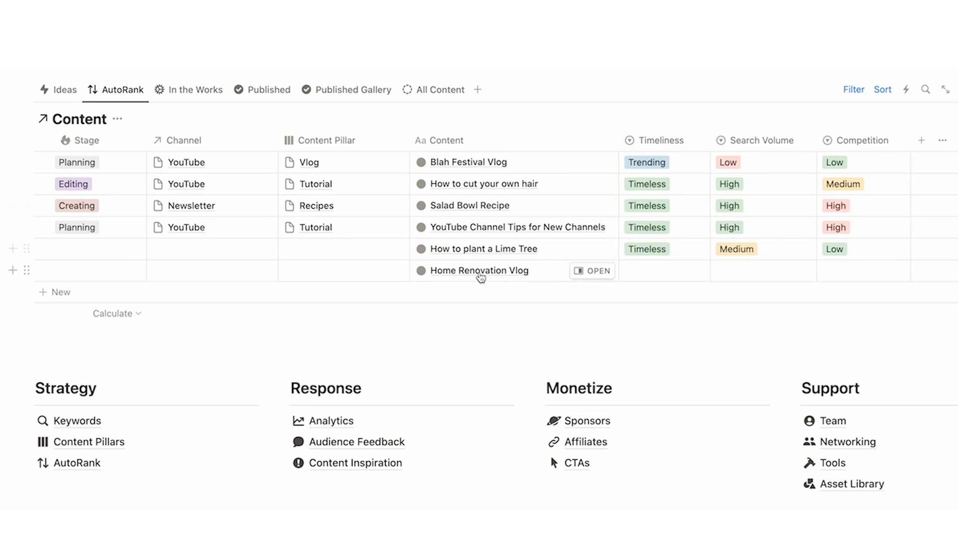
# Show the AutoRank view of the content planning database.
pyautogui.click(663, 270)
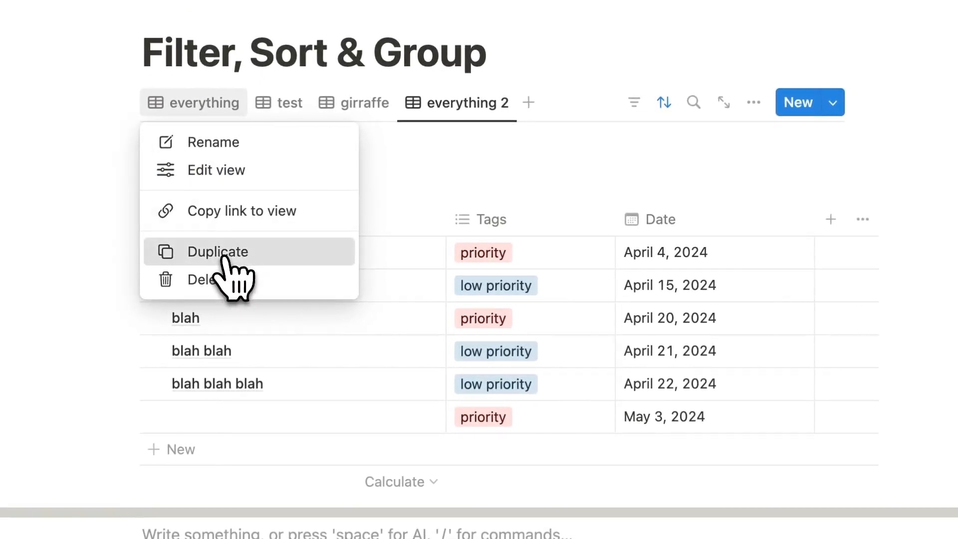
# Duplicate the everything view as everything 3 and reach its grouping settings.
pyautogui.click(218, 251)
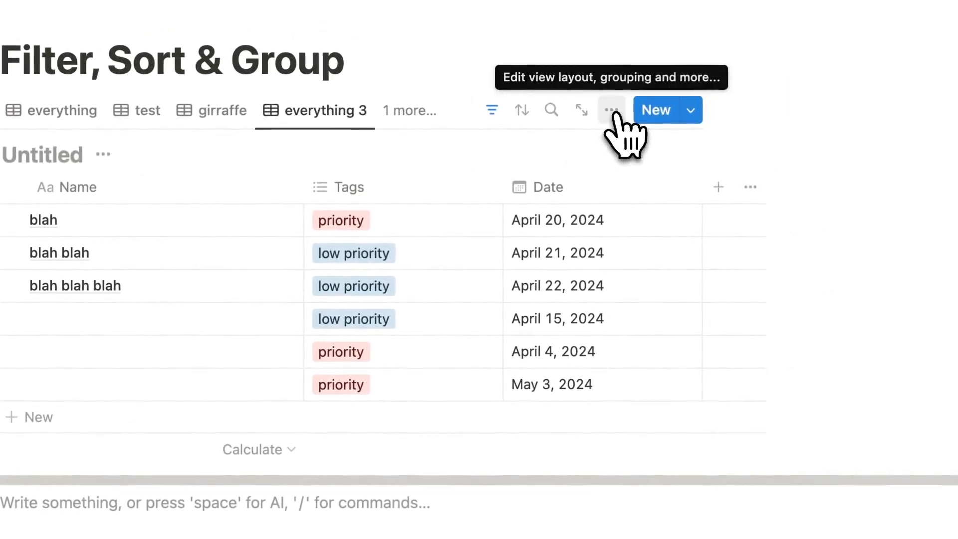
pyautogui.click(611, 110)
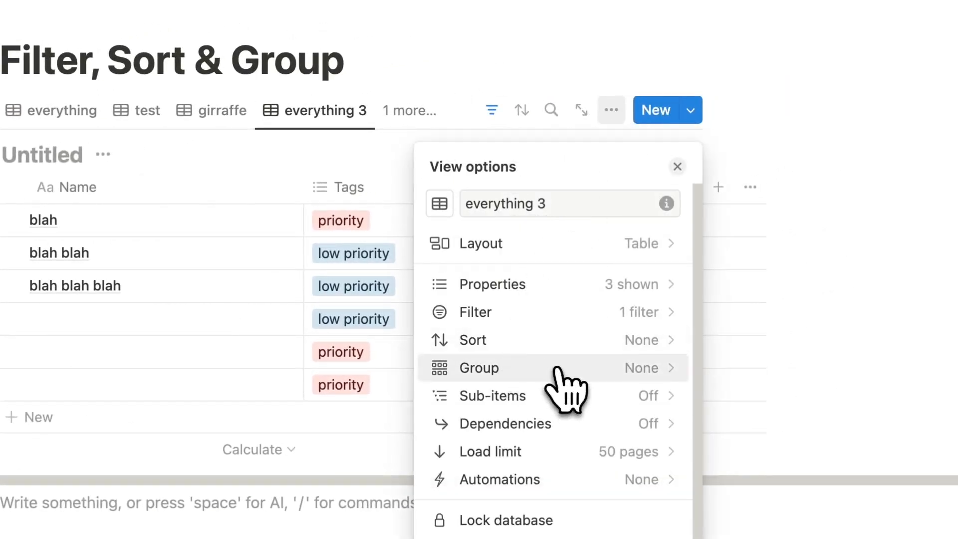
pyautogui.click(480, 367)
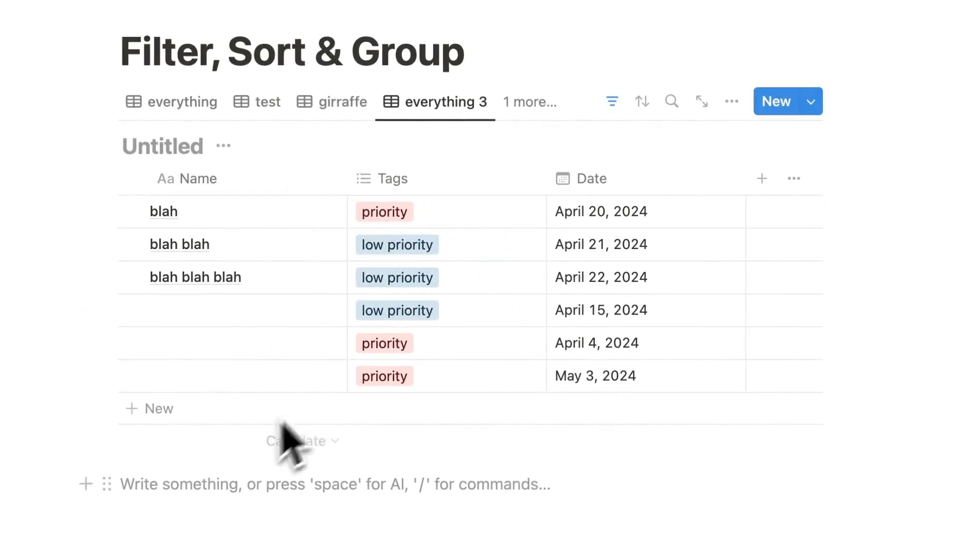
pyautogui.moveTo(699, 177)
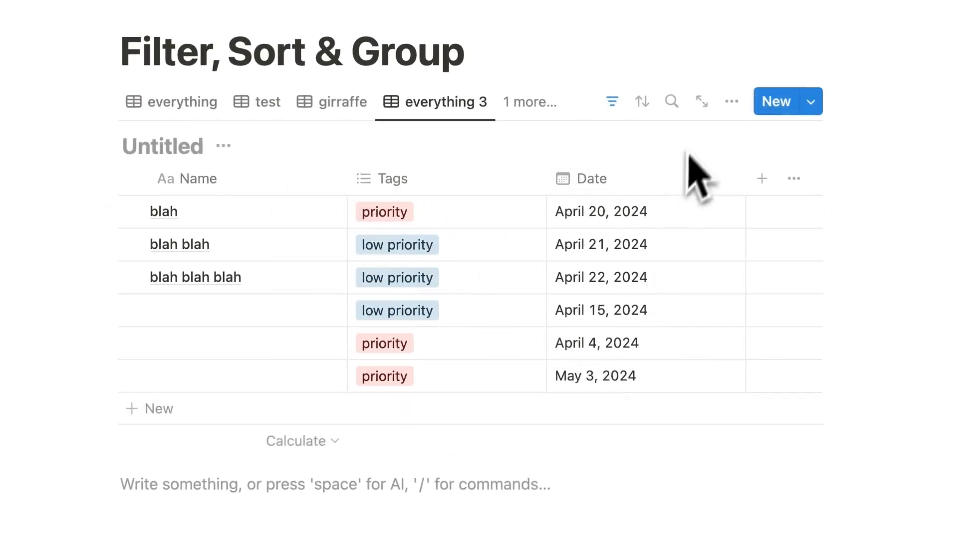
# Group the everything 3 rows by Tags.
pyautogui.click(730, 101)
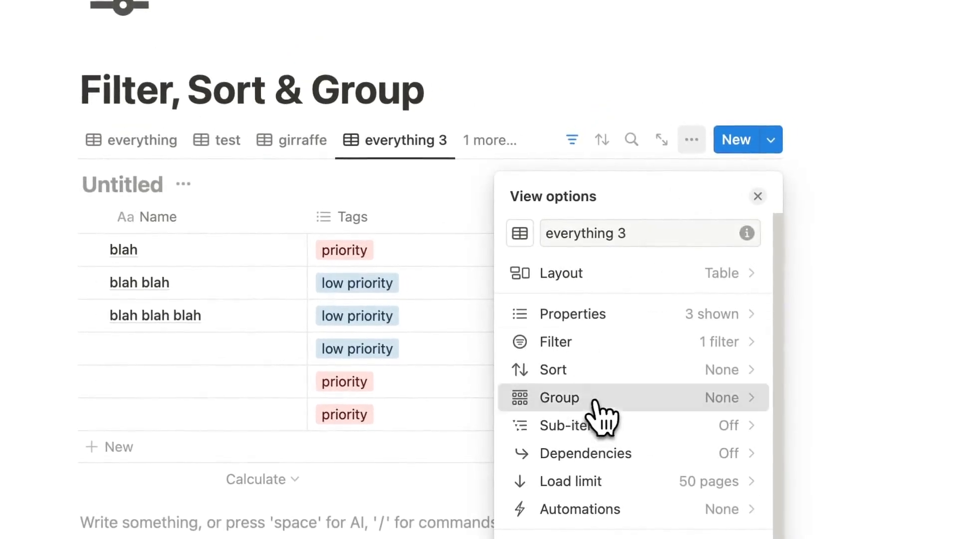
pyautogui.click(558, 398)
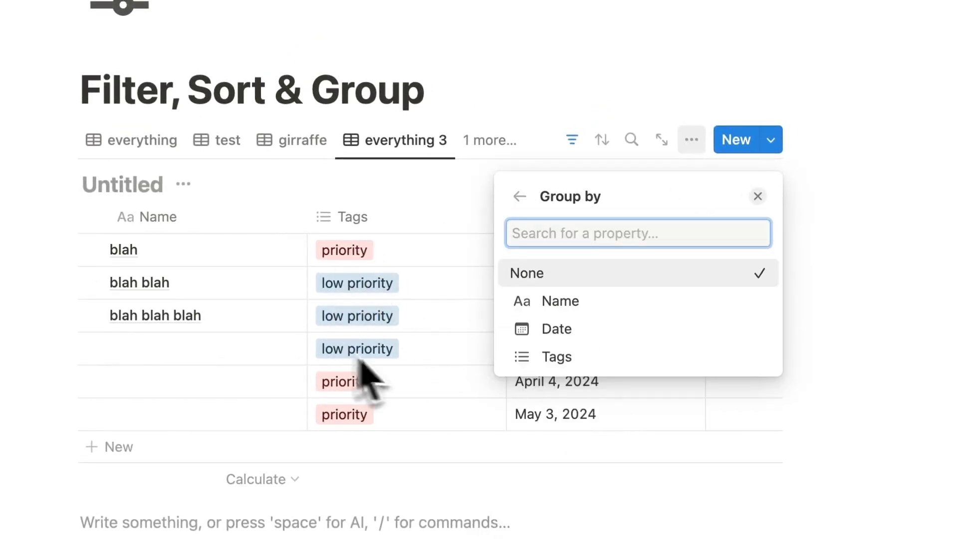
pyautogui.moveTo(422, 330)
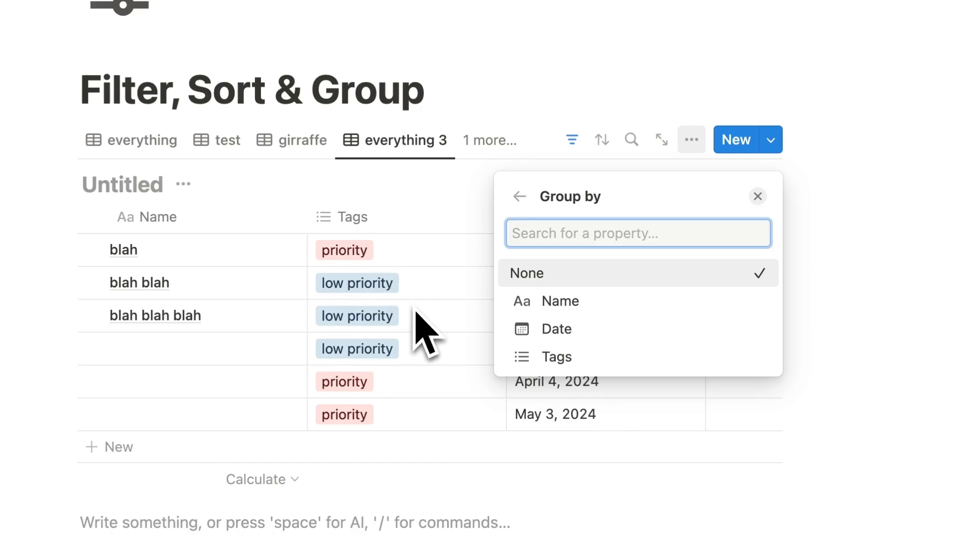
pyautogui.click(556, 357)
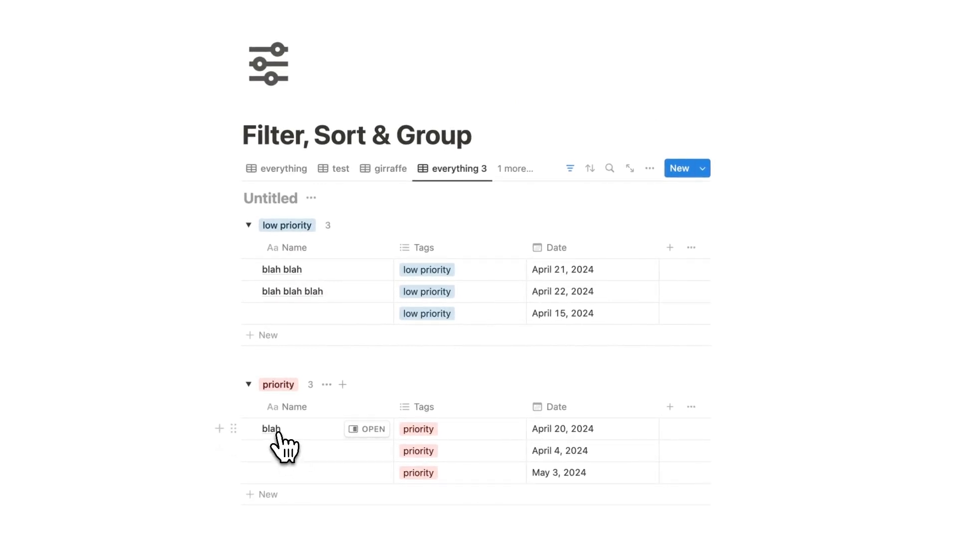
pyautogui.moveTo(524, 209)
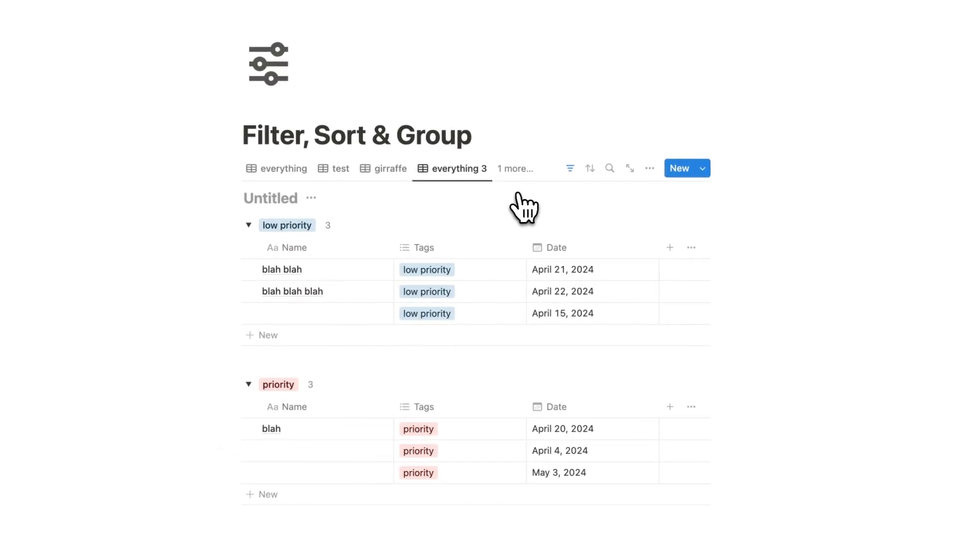
pyautogui.moveTo(452, 169)
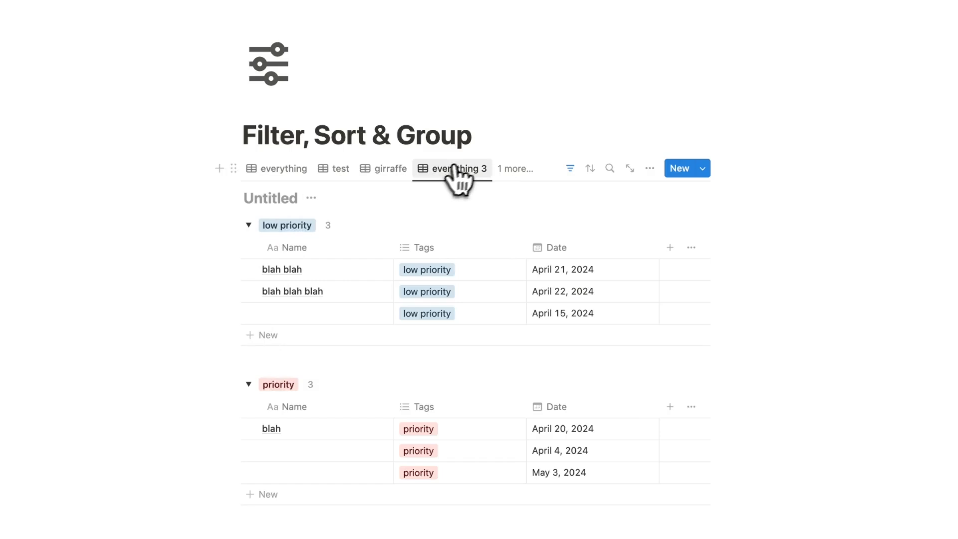
pyautogui.click(283, 168)
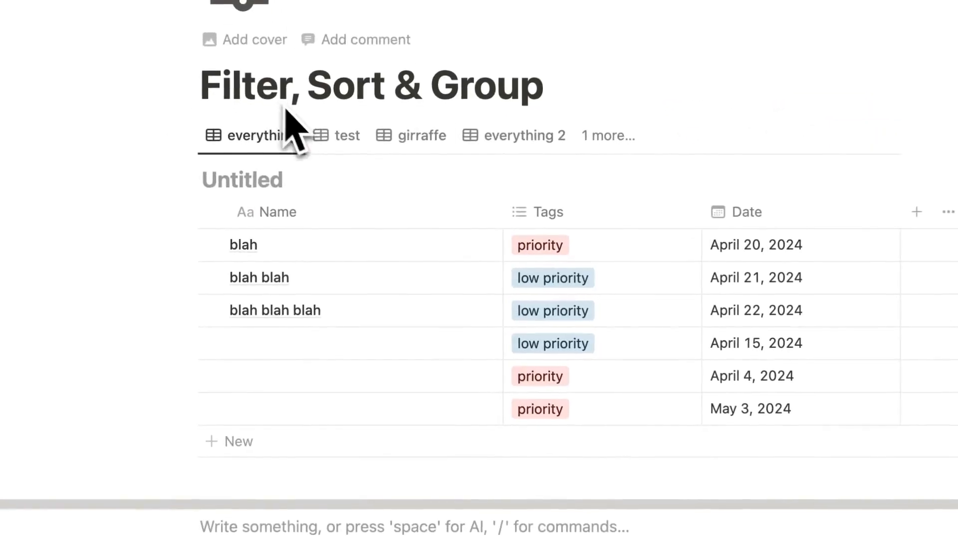
pyautogui.scroll(3)
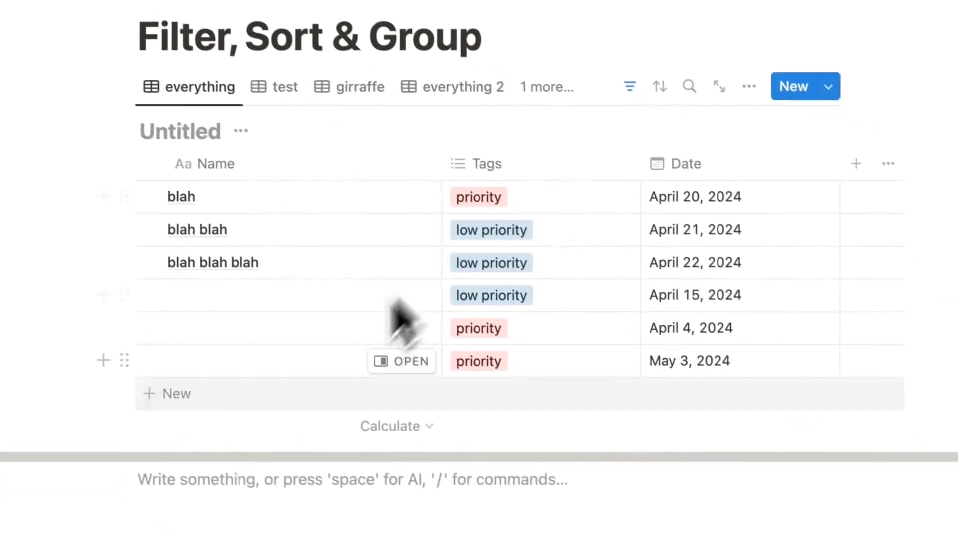
pyautogui.click(629, 87)
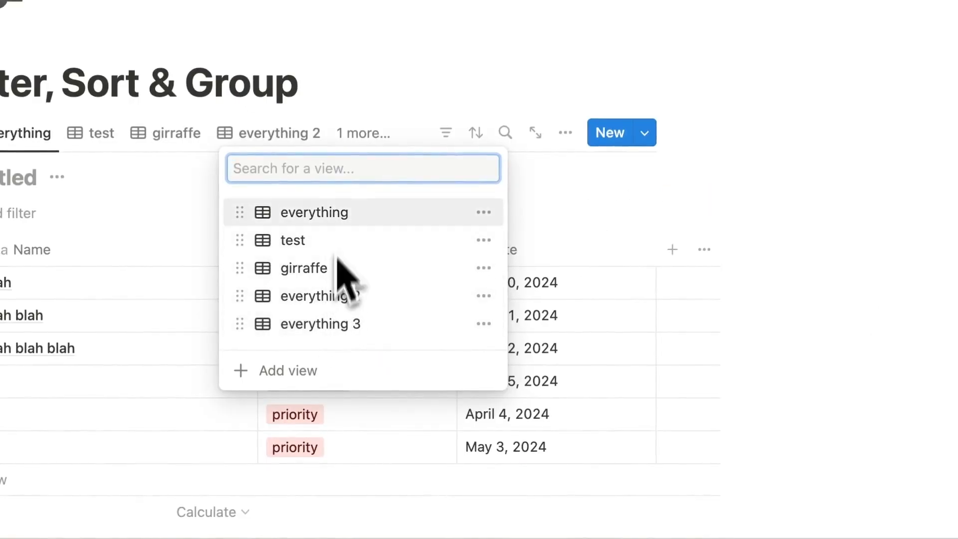
pyautogui.click(319, 324)
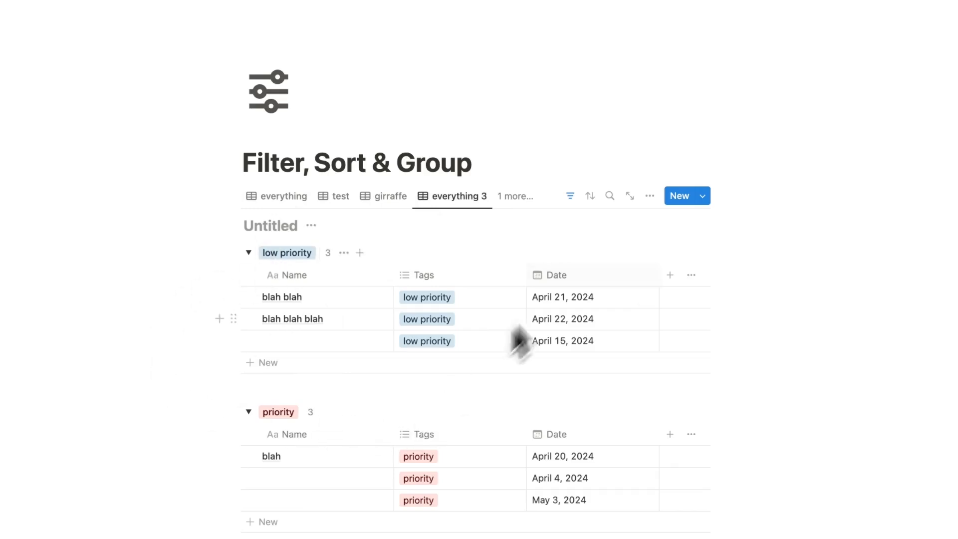
# Toggle the low priority group's visibility so priority shows first, other groups stay hidden.
pyautogui.click(650, 196)
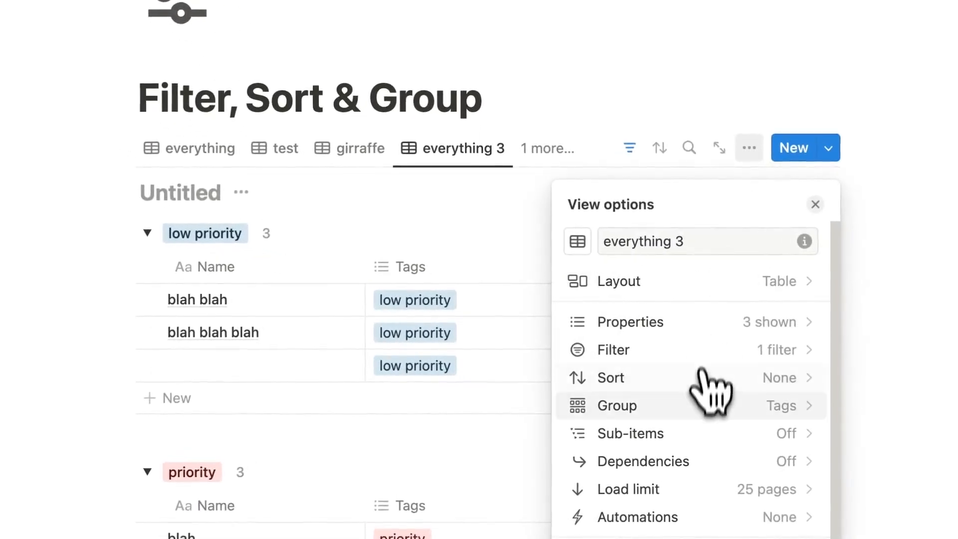
pyautogui.click(617, 406)
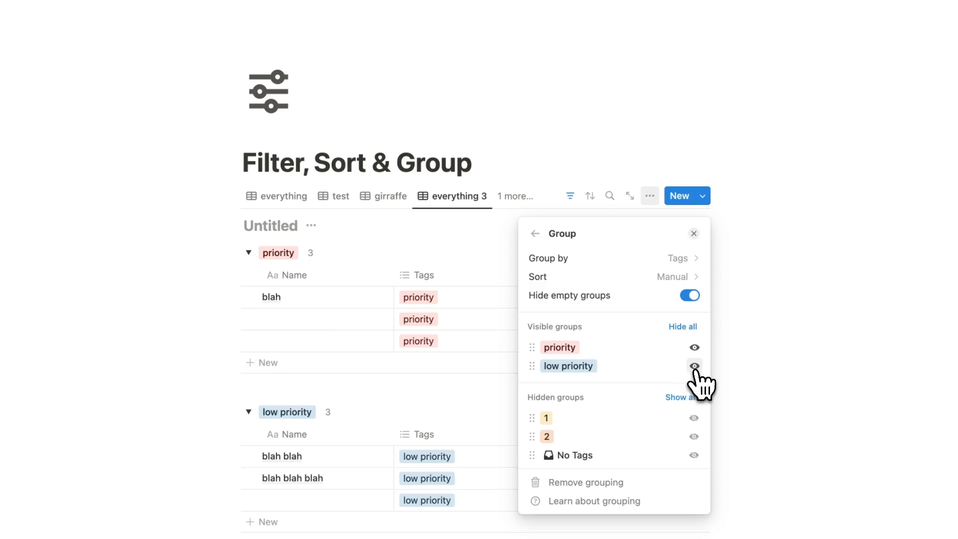
pyautogui.click(694, 365)
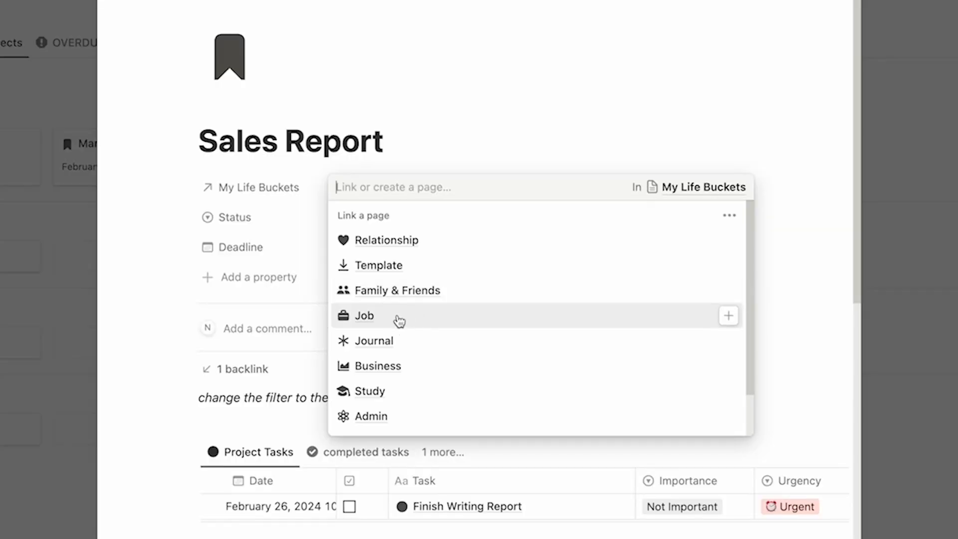
# Select Job in the Sales Report's My Life Buckets relation.
pyautogui.click(364, 316)
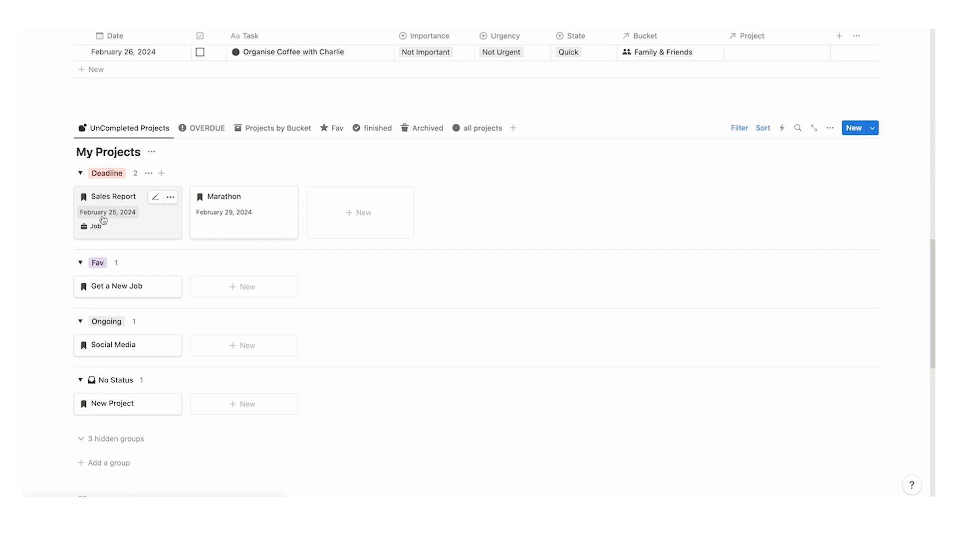